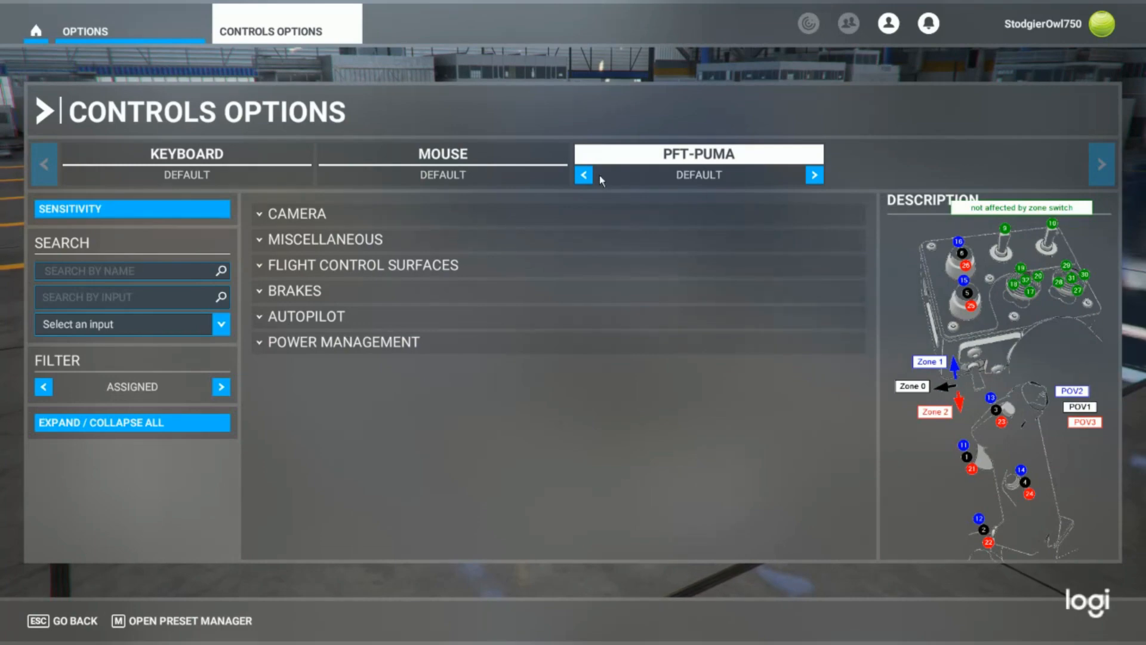
{"action": "mouse_move", "coordinate": [611, 149]}
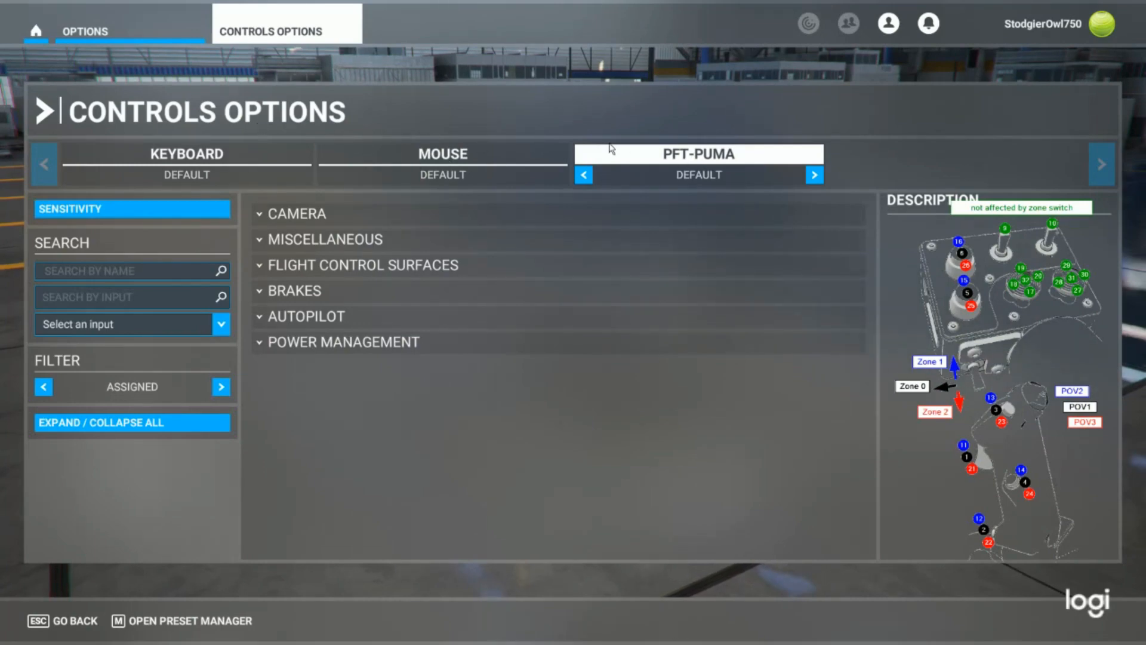
{"action": "mouse_move", "coordinate": [713, 177]}
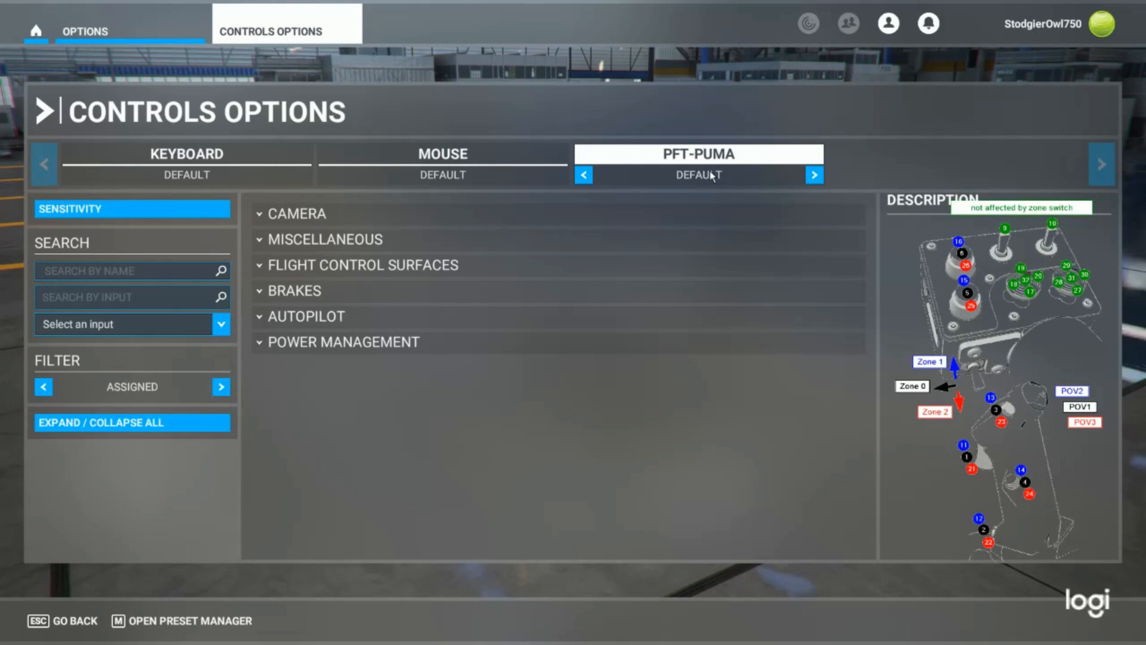
{"action": "mouse_move", "coordinate": [960, 504]}
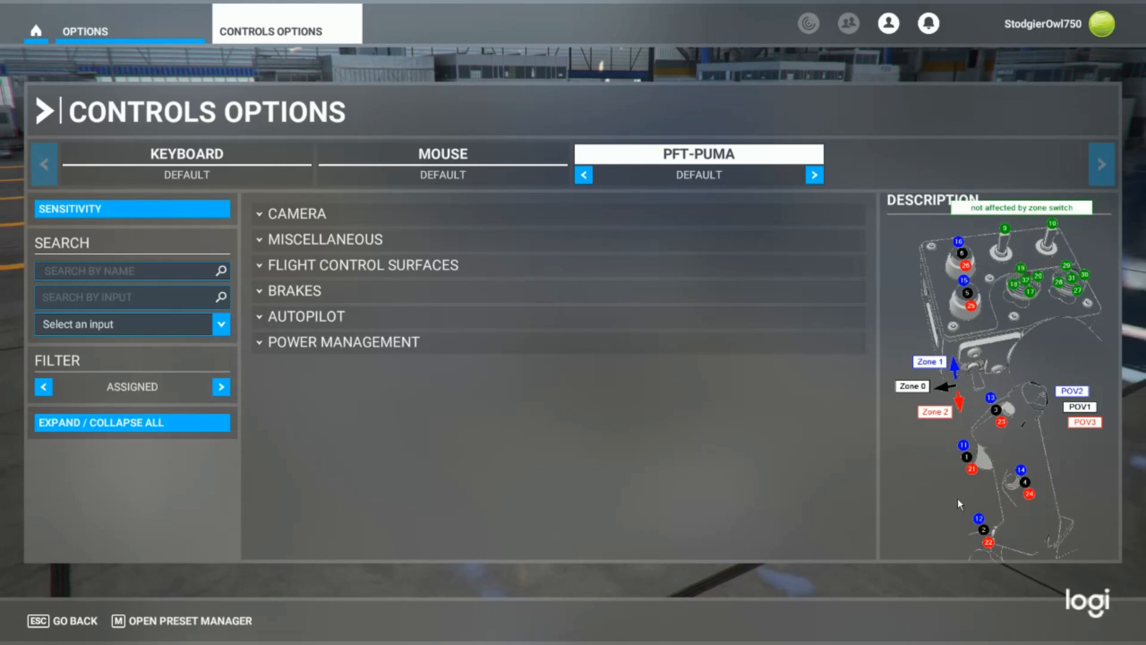
{"action": "mouse_move", "coordinate": [1118, 258]}
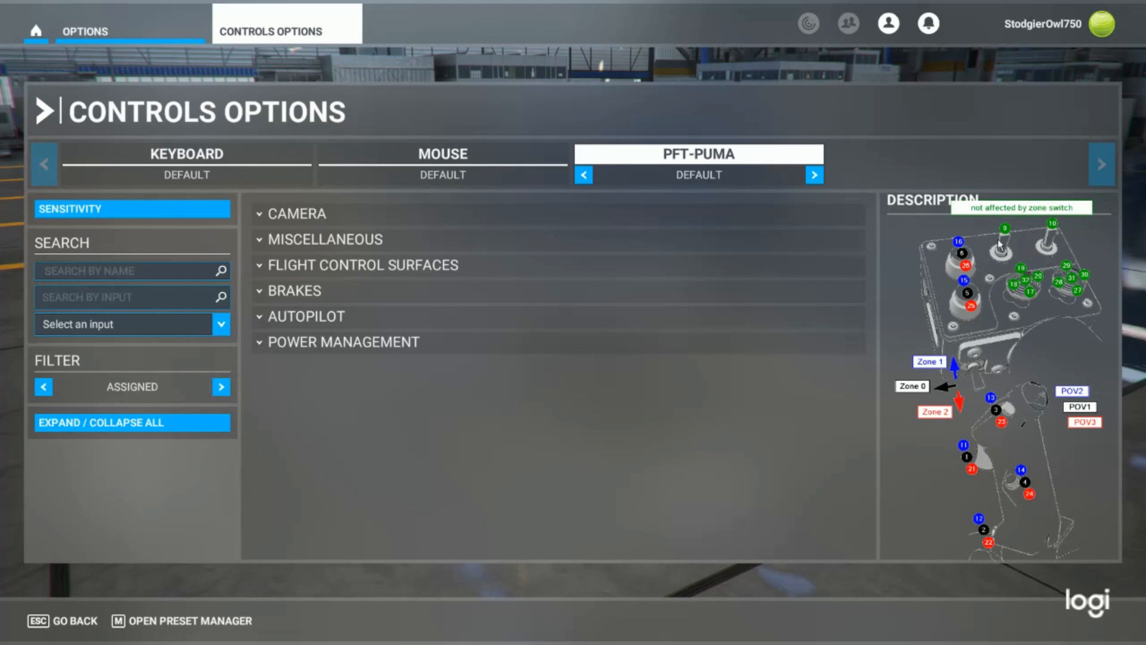
Bring up the open-windows overview from the PFT-PUMA Controls Options screen.
{"action": "key", "text": "alt+tab"}
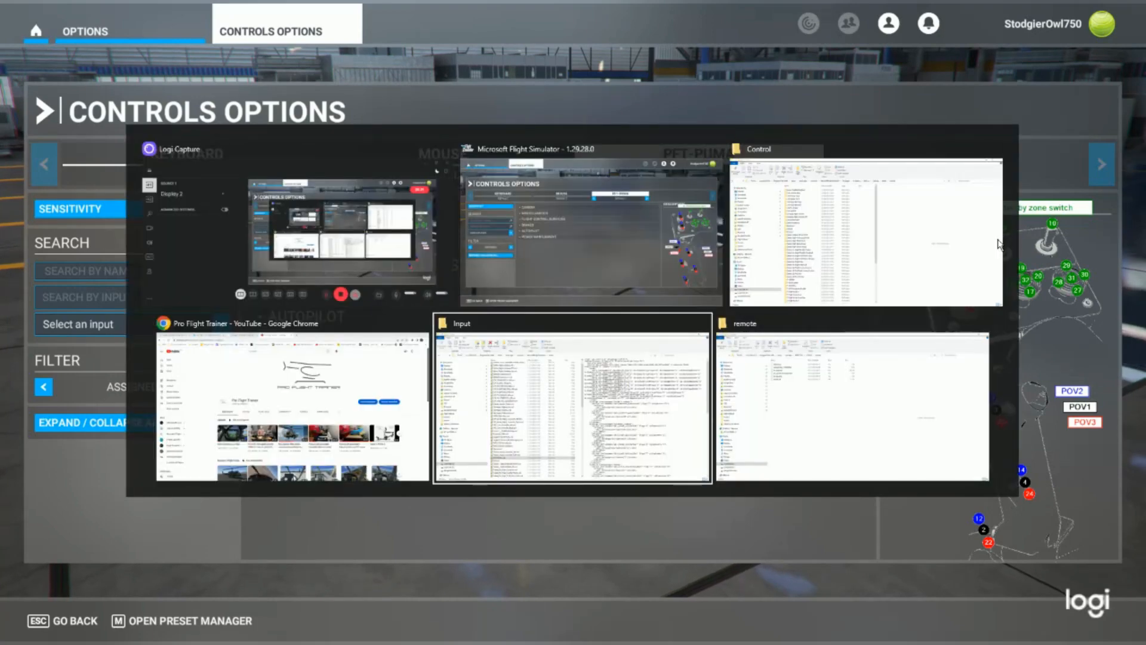
Switch to the controller textures window and go into the Puma X folder.
{"action": "left_click", "coordinate": [572, 406]}
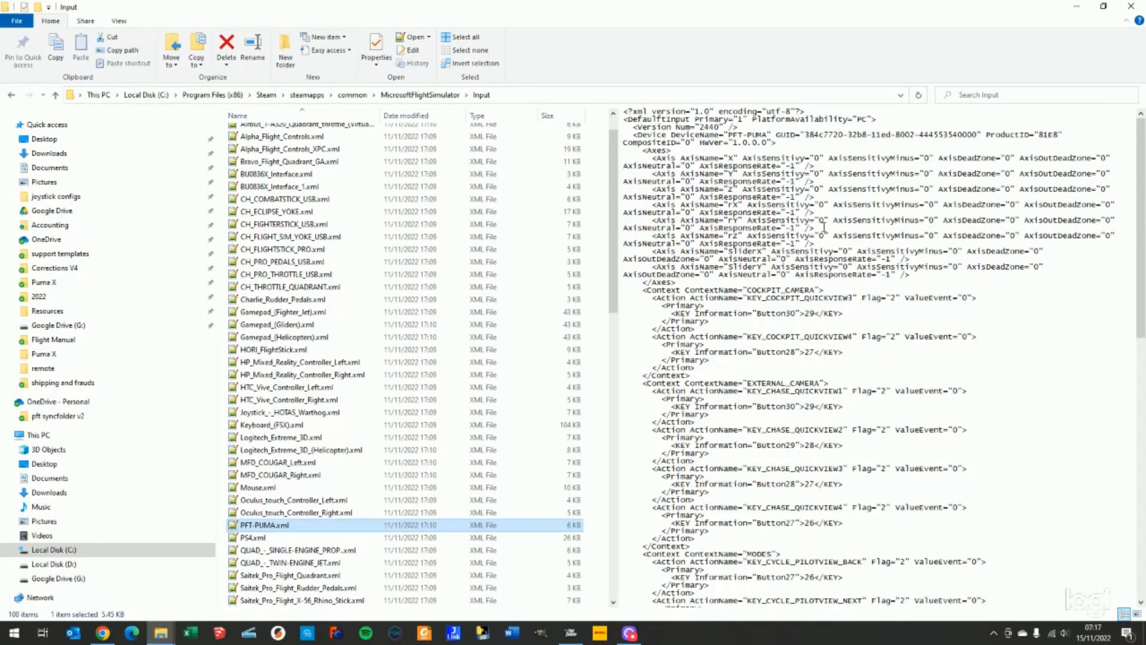
{"action": "key", "text": "Alt+Tab"}
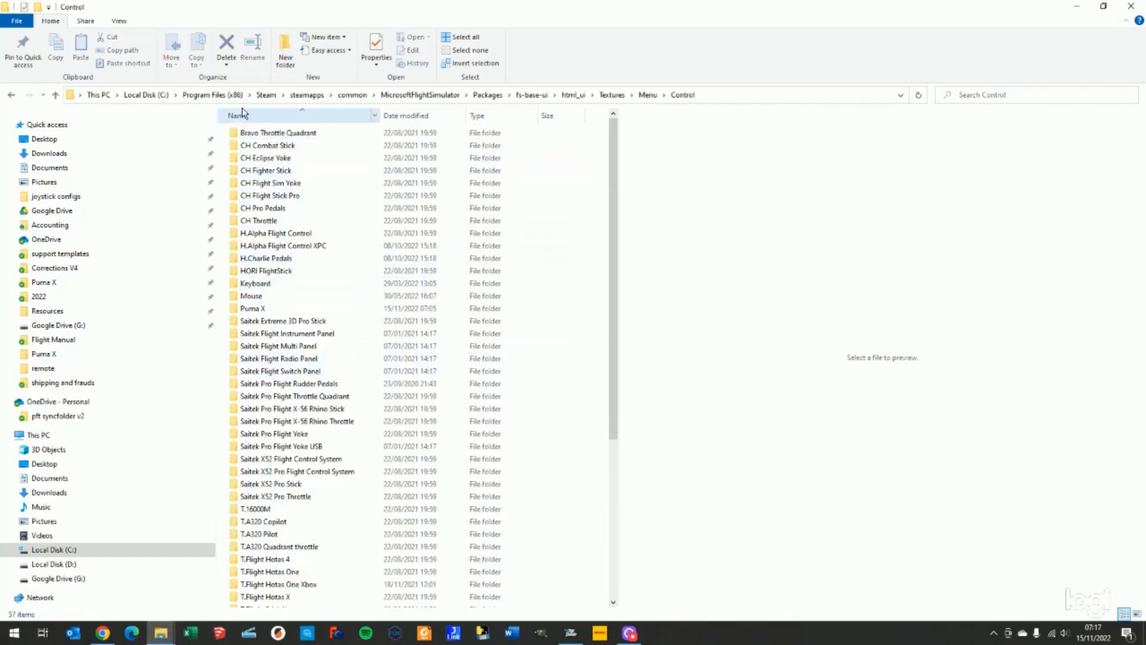
{"action": "mouse_move", "coordinate": [146, 94]}
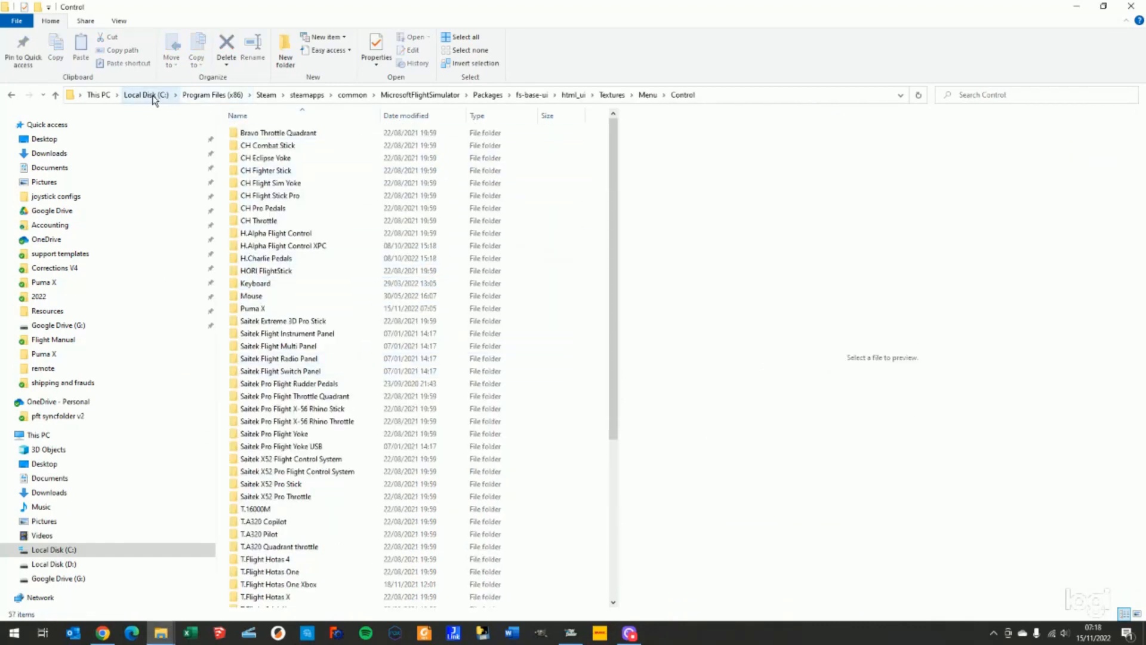
{"action": "mouse_move", "coordinate": [265, 94]}
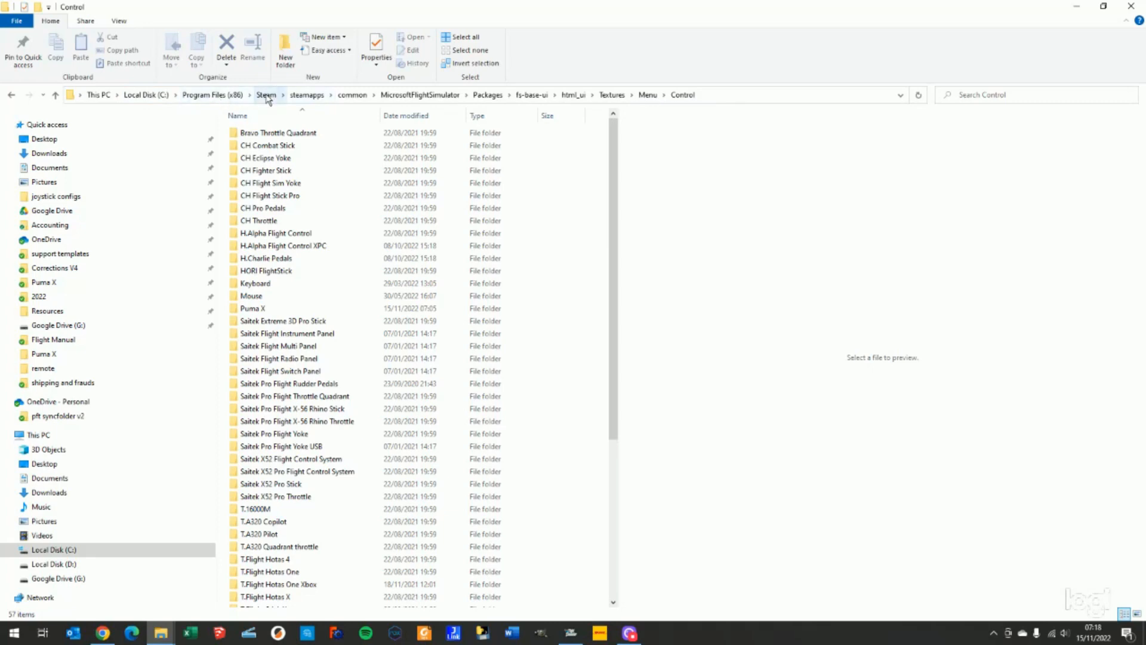
{"action": "mouse_move", "coordinate": [407, 100]}
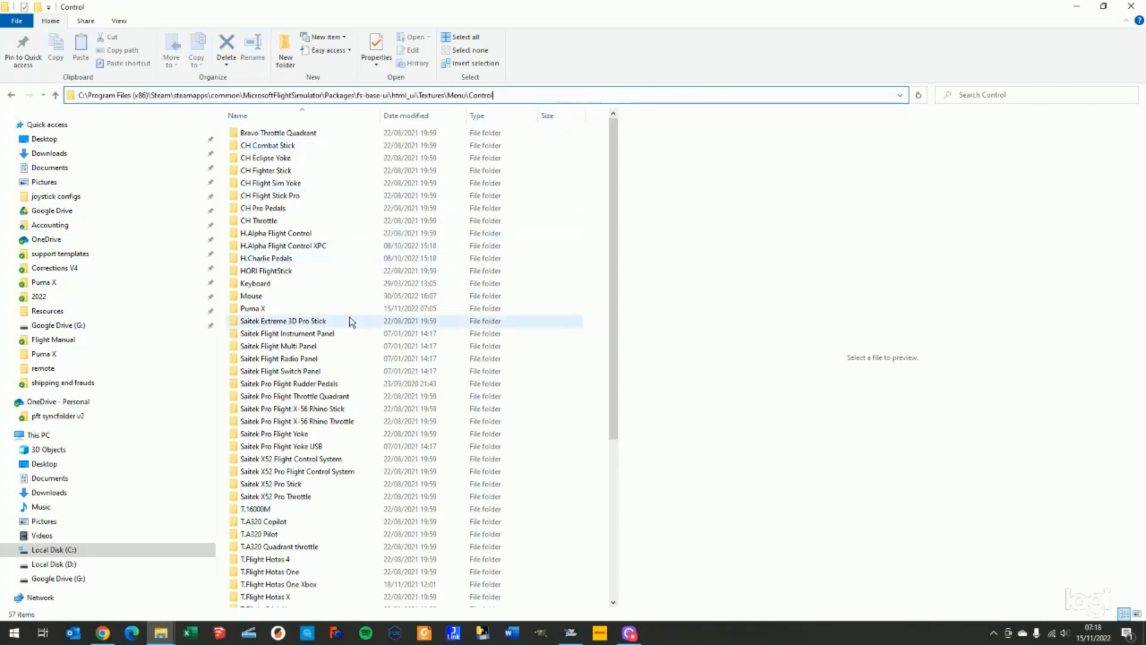
{"action": "left_click", "coordinate": [252, 308]}
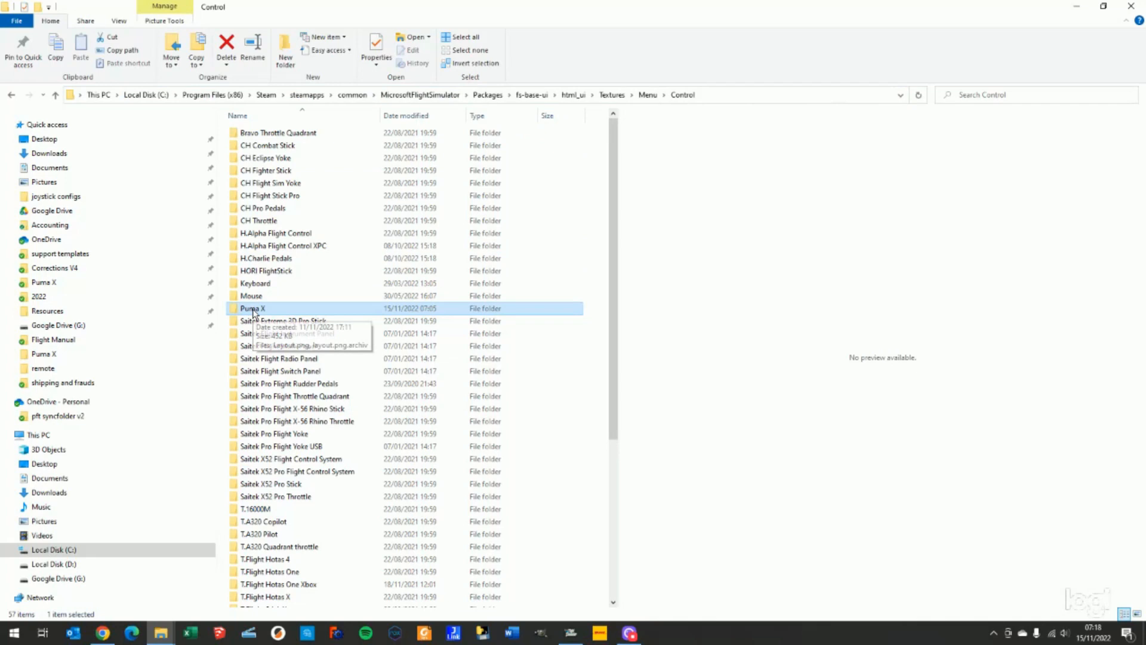
{"action": "double_click", "coordinate": [252, 308]}
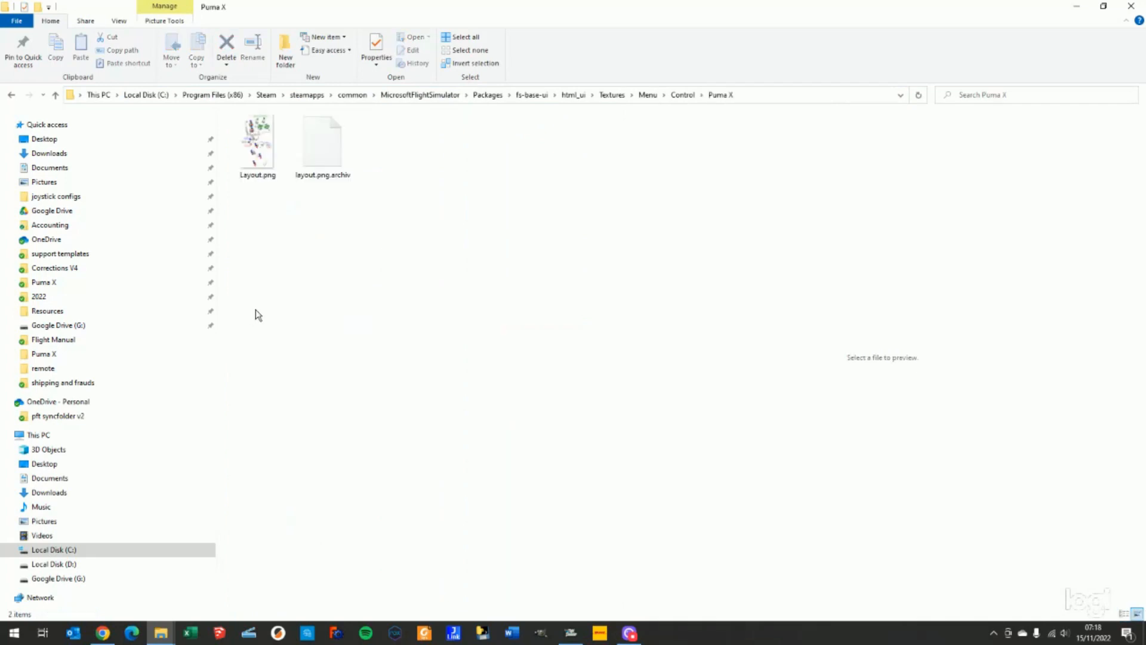
Preview Layout.png's PUMA button-zone diagram, then bring up the open-windows overview.
{"action": "left_click", "coordinate": [321, 142]}
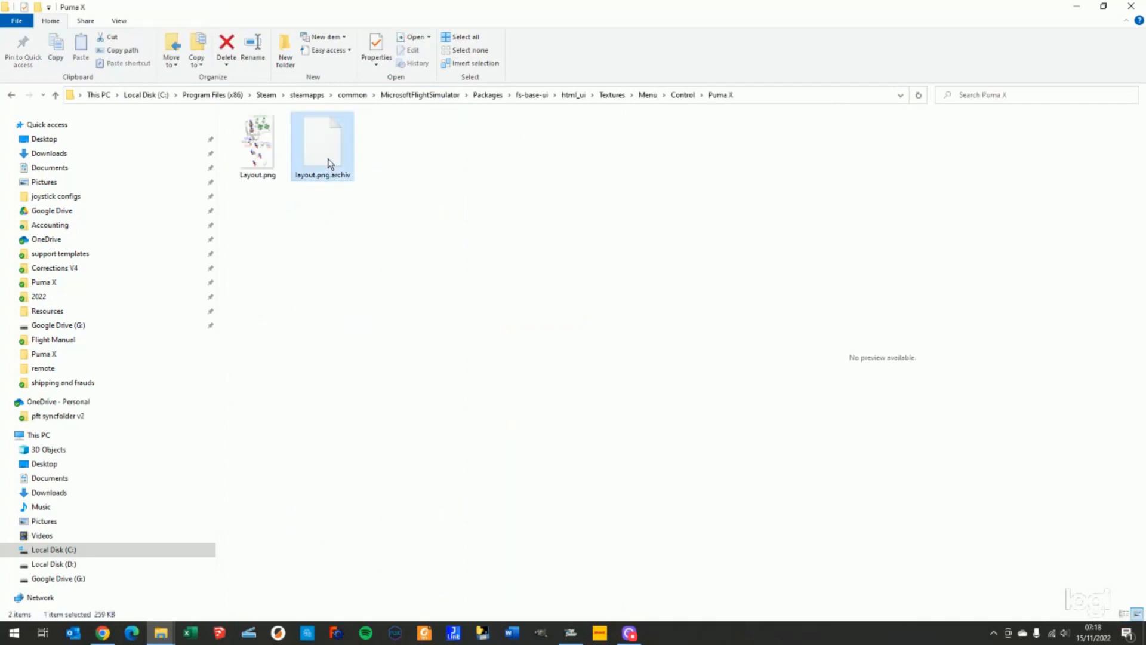
{"action": "mouse_move", "coordinate": [341, 151]}
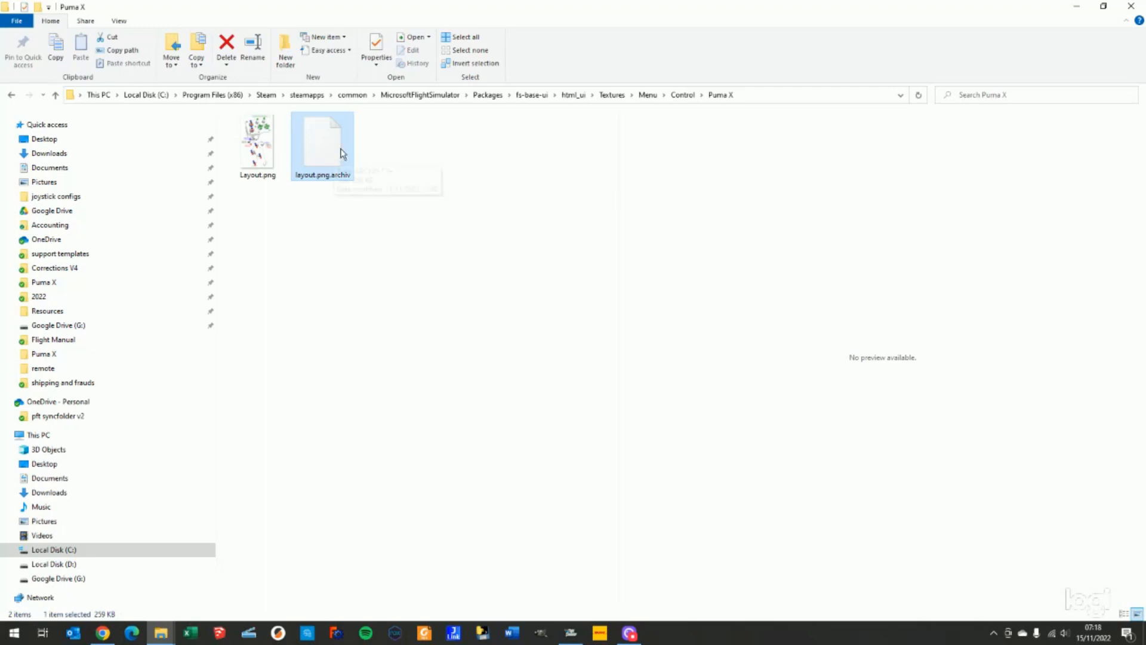
{"action": "mouse_move", "coordinate": [489, 233]}
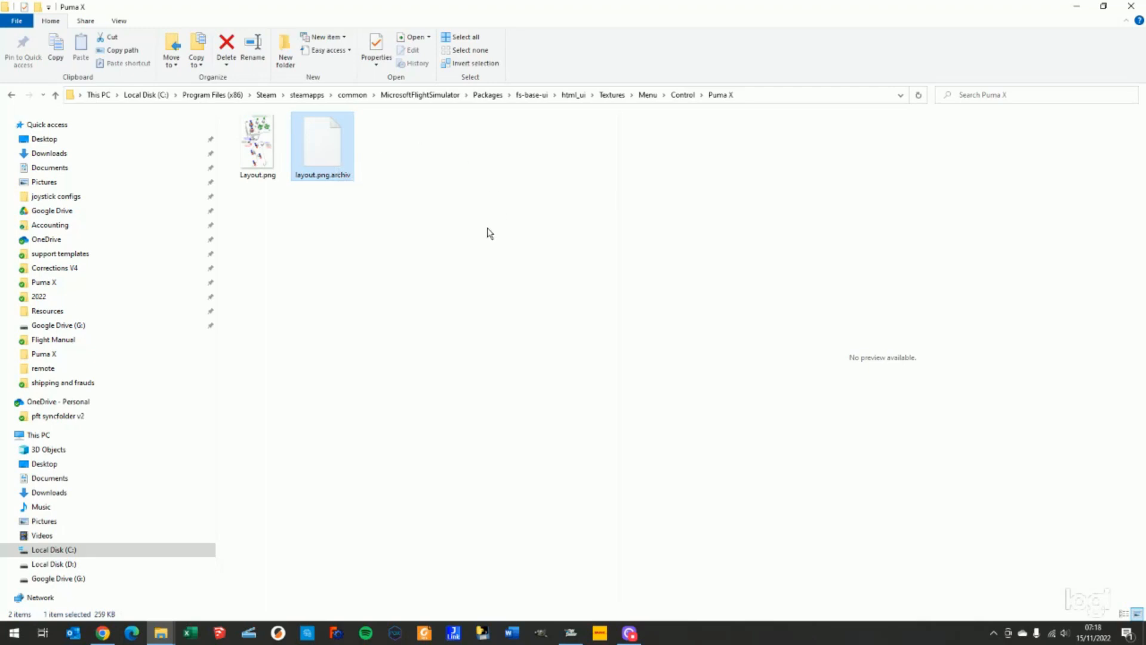
{"action": "mouse_move", "coordinate": [450, 205]}
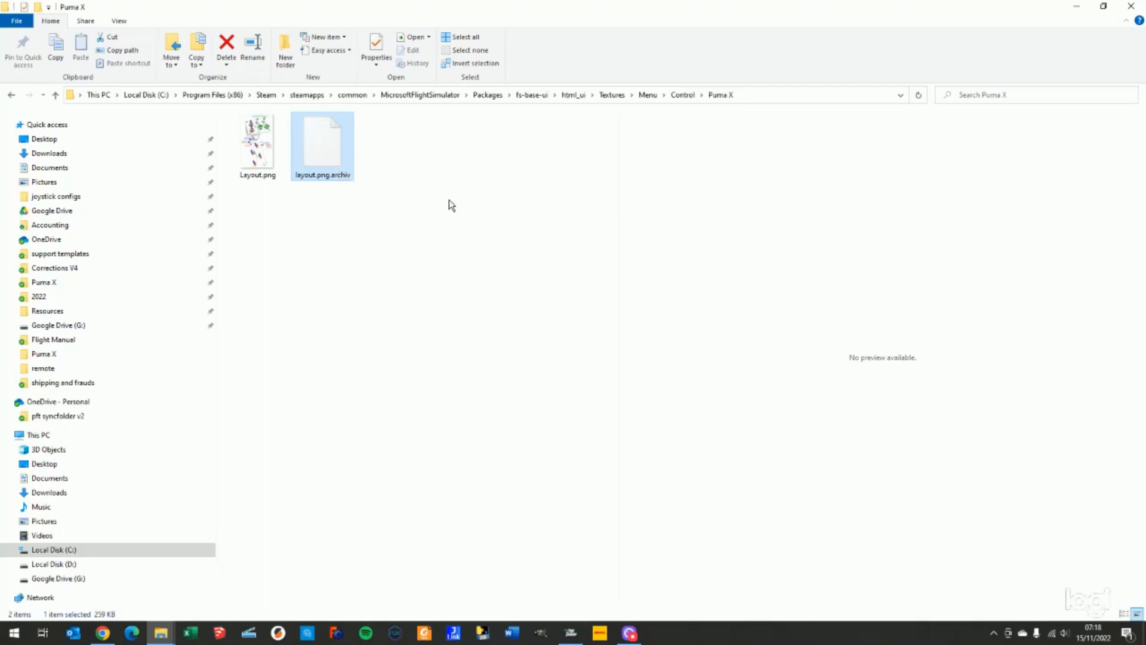
{"action": "left_click", "coordinate": [258, 142]}
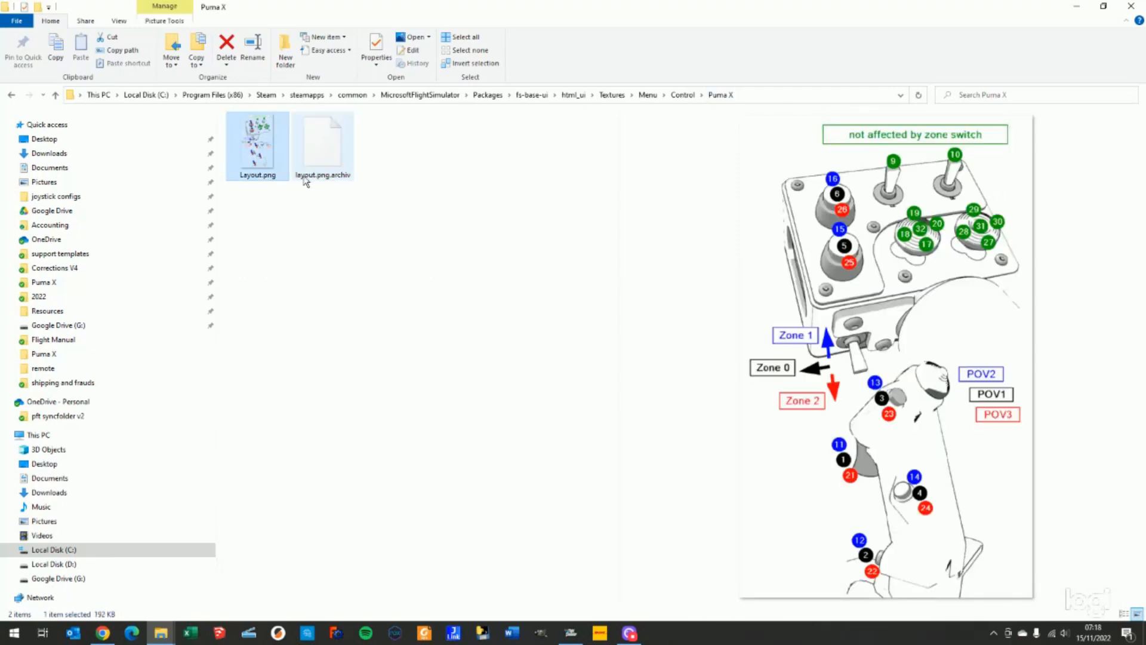
{"action": "left_click", "coordinate": [258, 142]}
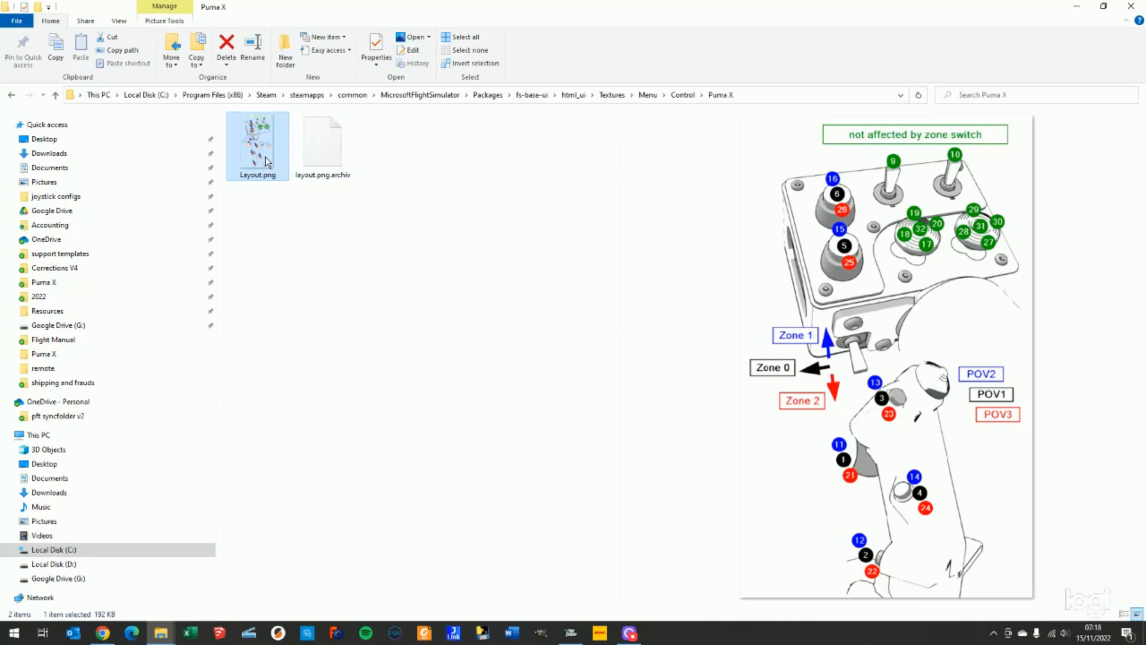
{"action": "mouse_move", "coordinate": [684, 131]}
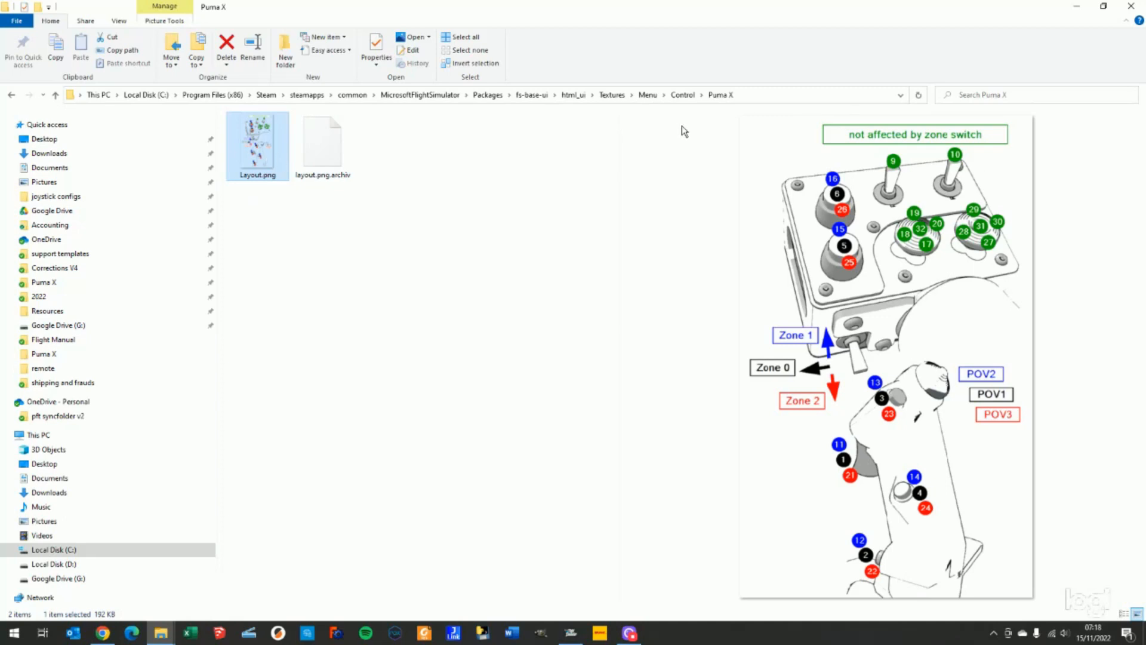
{"action": "key", "text": "alt+tab"}
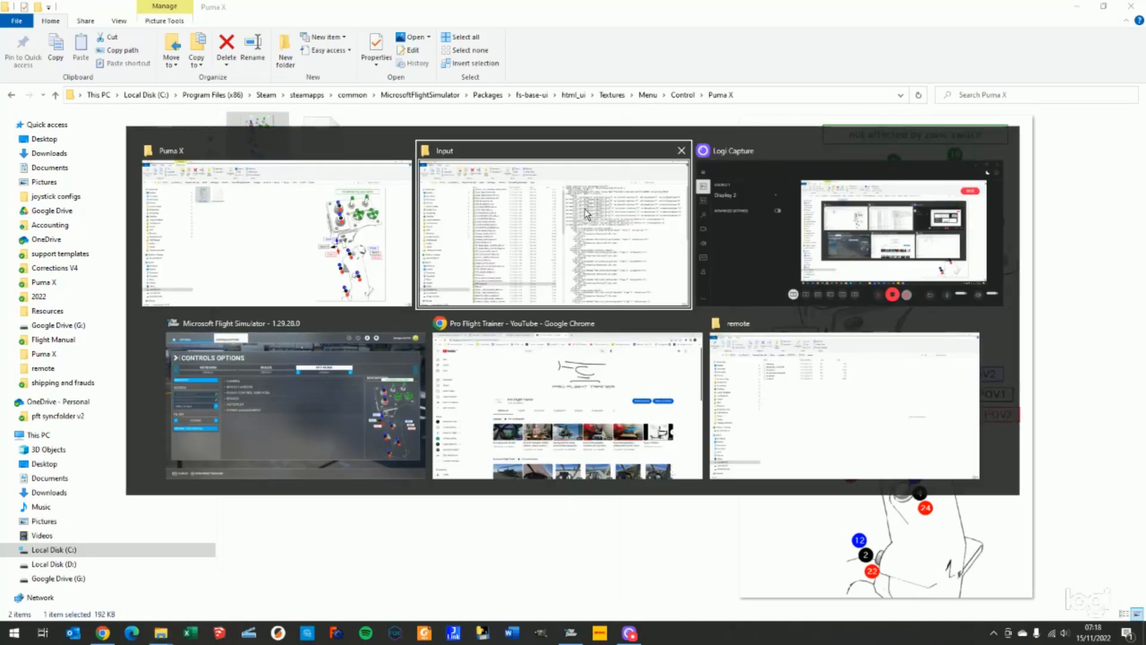
Search all PFT-PUMA controls for 'helicopter throttle', showing the throttle axis on joystick R-axis Z, reversed.
{"action": "left_click", "coordinate": [298, 406]}
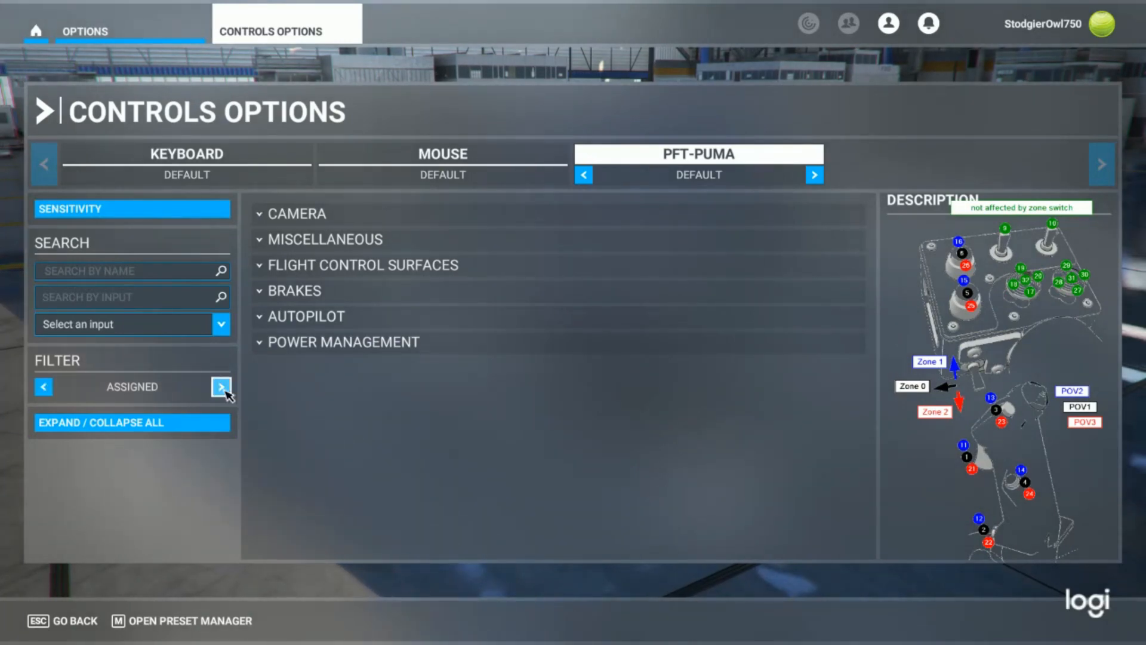
{"action": "left_click", "coordinate": [221, 386]}
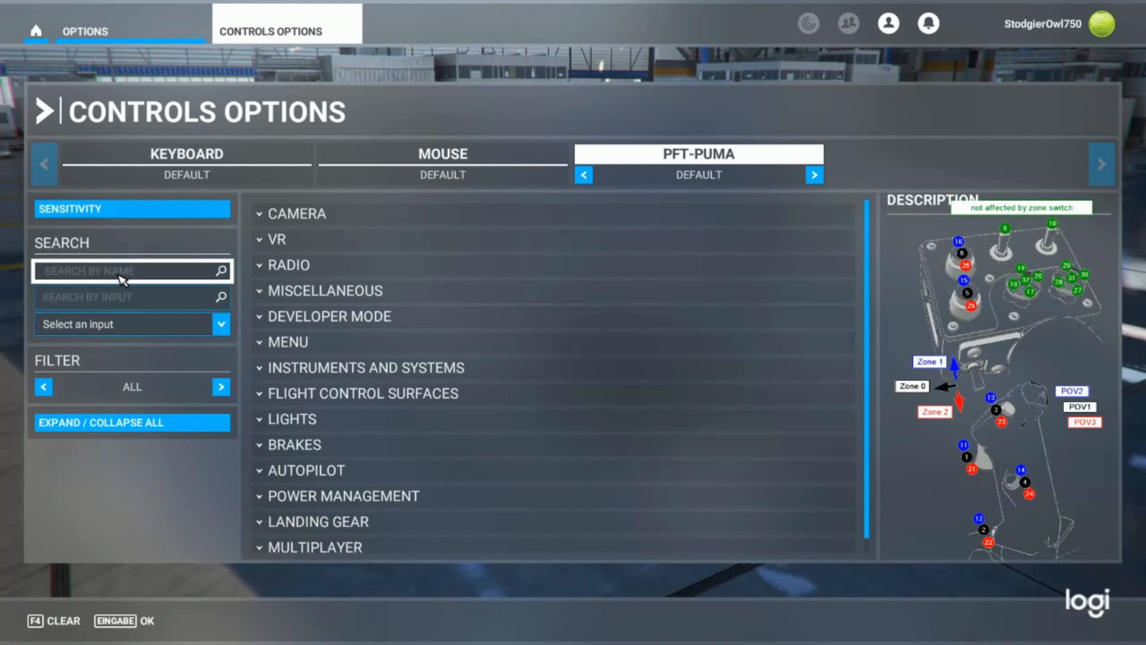
{"action": "left_click", "coordinate": [124, 271]}
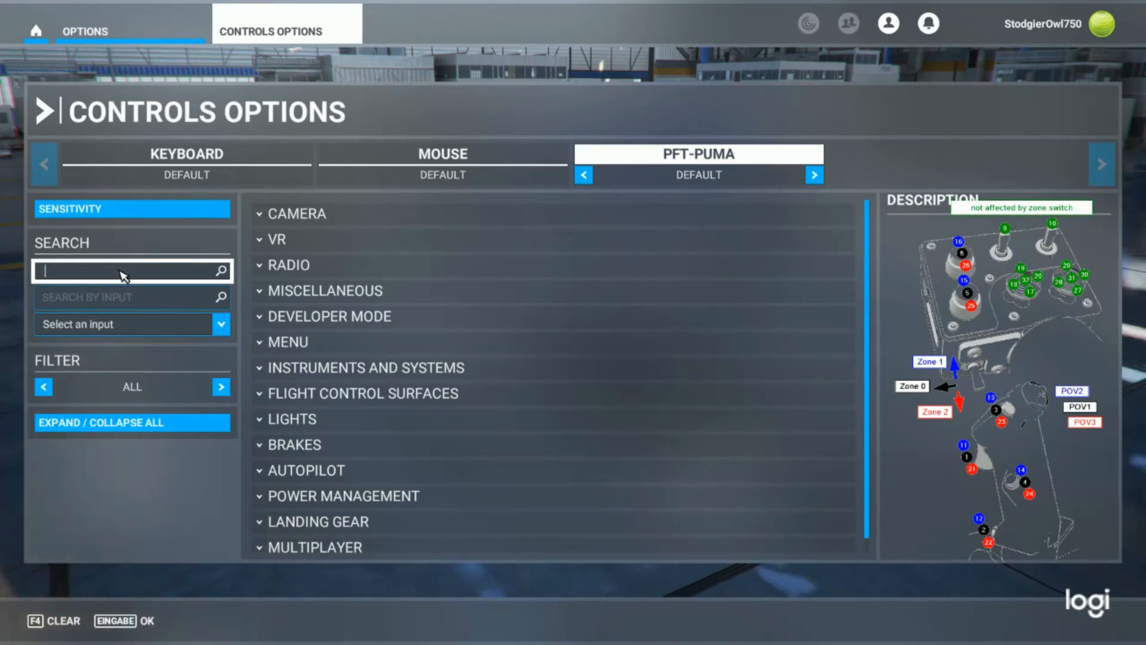
{"action": "type", "text": "helicopzter throttle"}
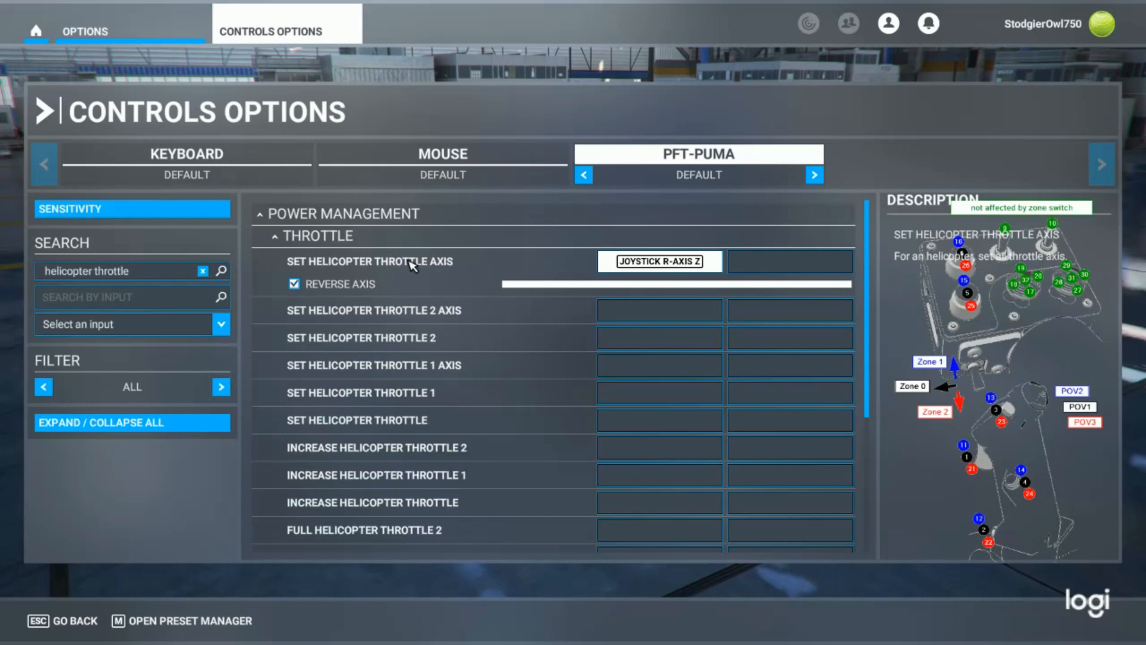
{"action": "mouse_move", "coordinate": [372, 268]}
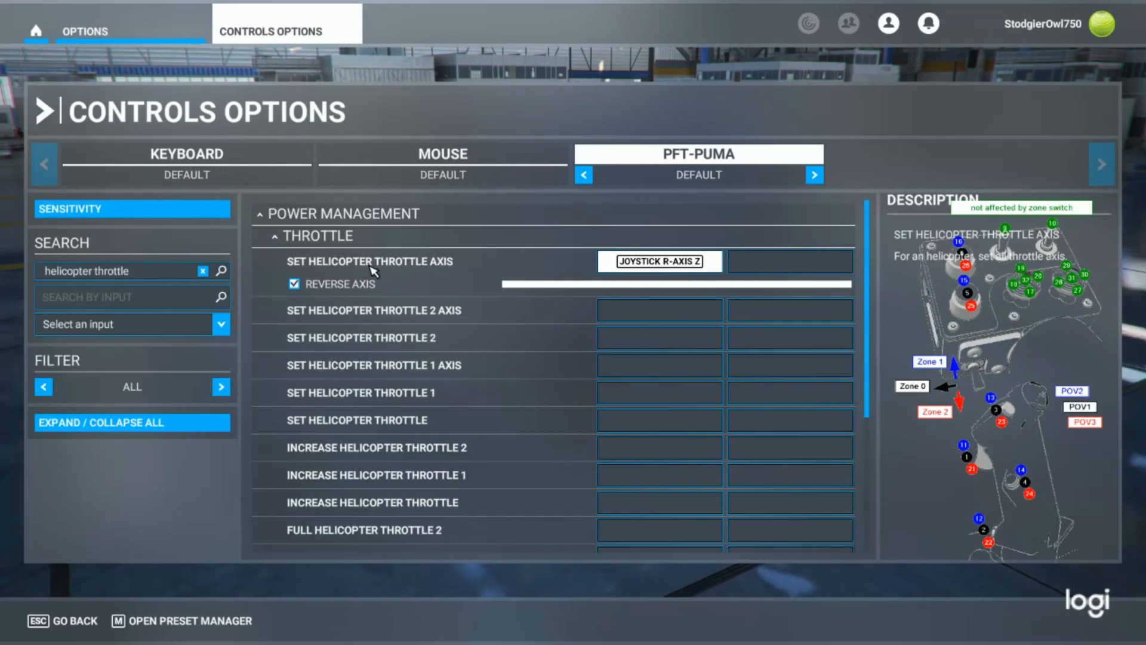
{"action": "mouse_move", "coordinate": [354, 262]}
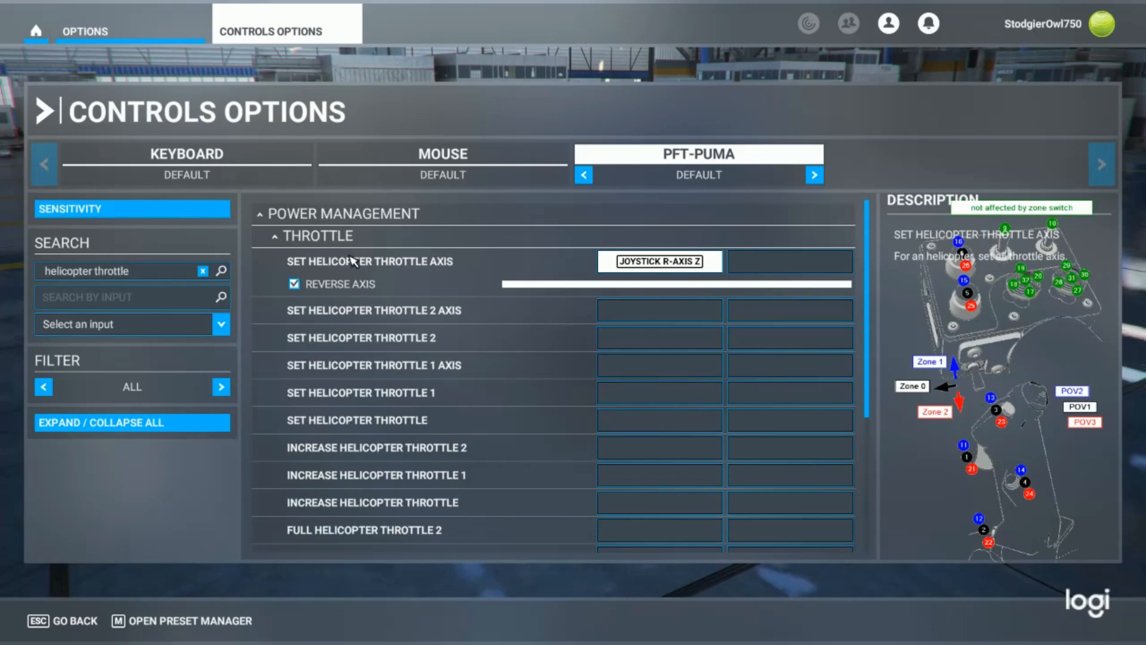
{"action": "mouse_move", "coordinate": [359, 269]}
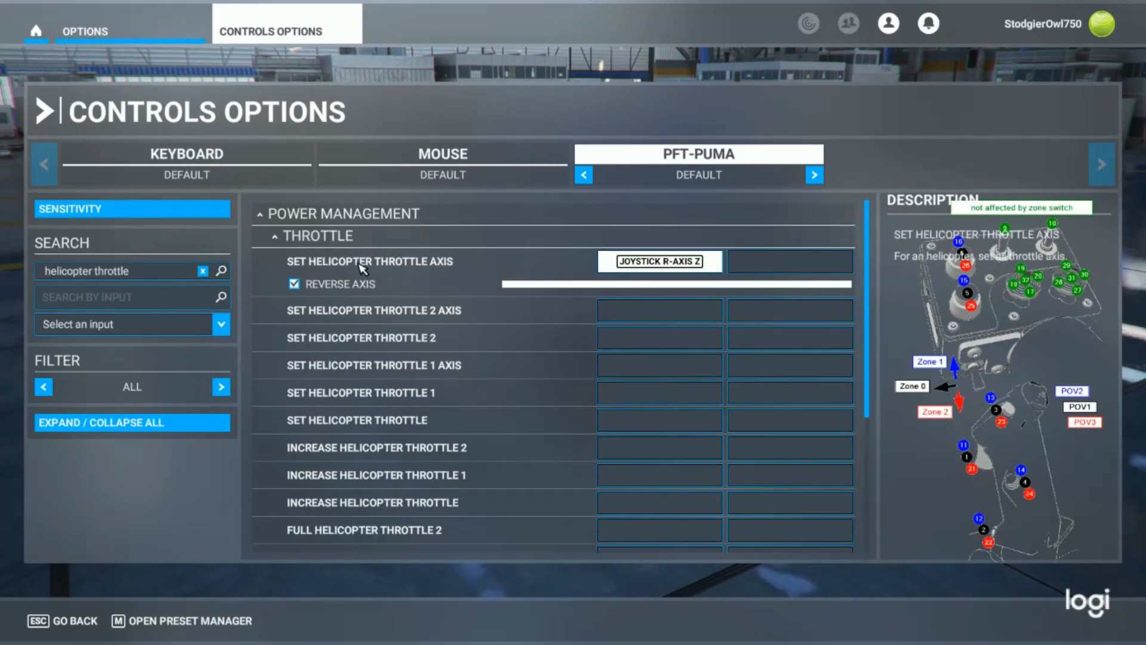
{"action": "mouse_move", "coordinate": [416, 265]}
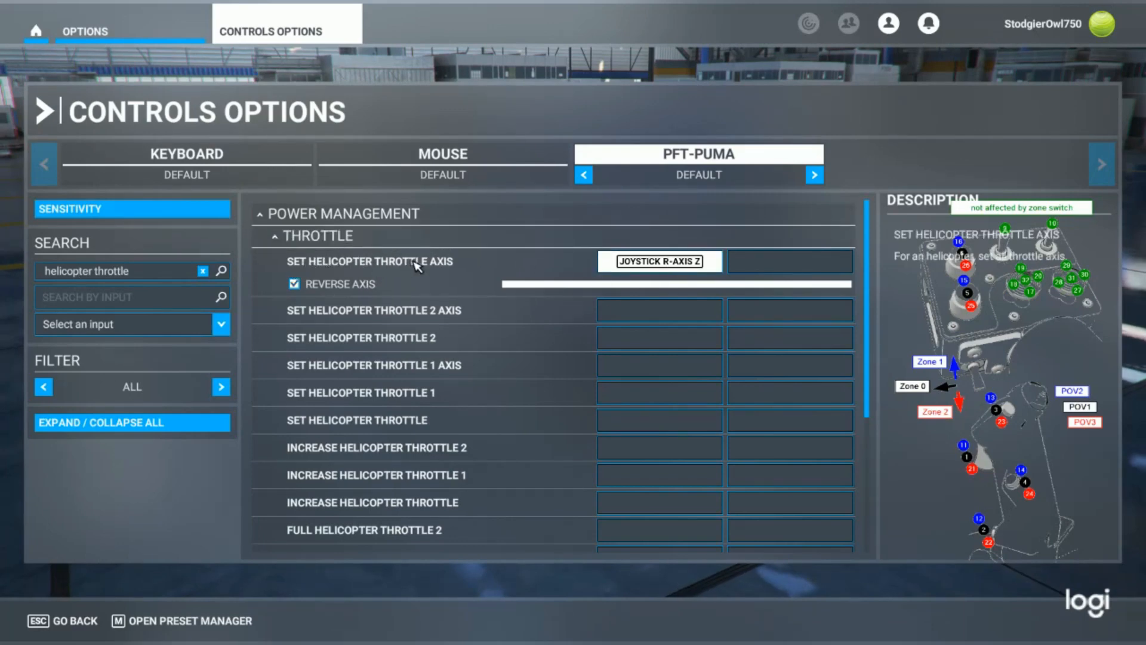
{"action": "left_click", "coordinate": [117, 271]}
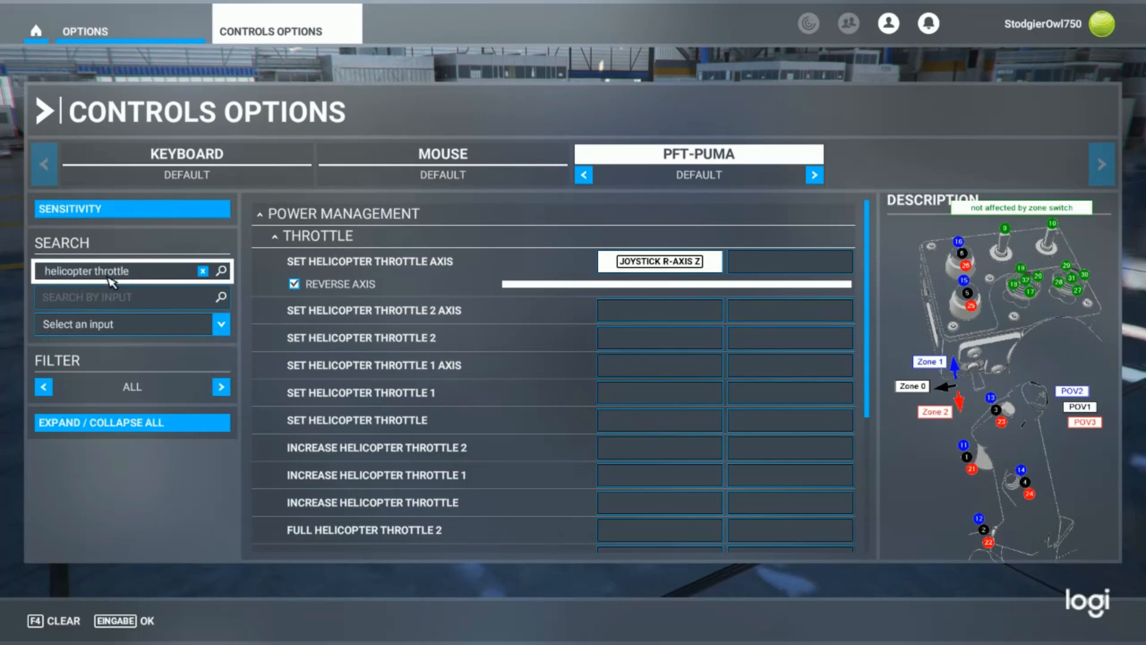
Search for 'collectiv' to show the collective axis on joystick L-axis Z reversed, then clear the search.
{"action": "left_click", "coordinate": [203, 271]}
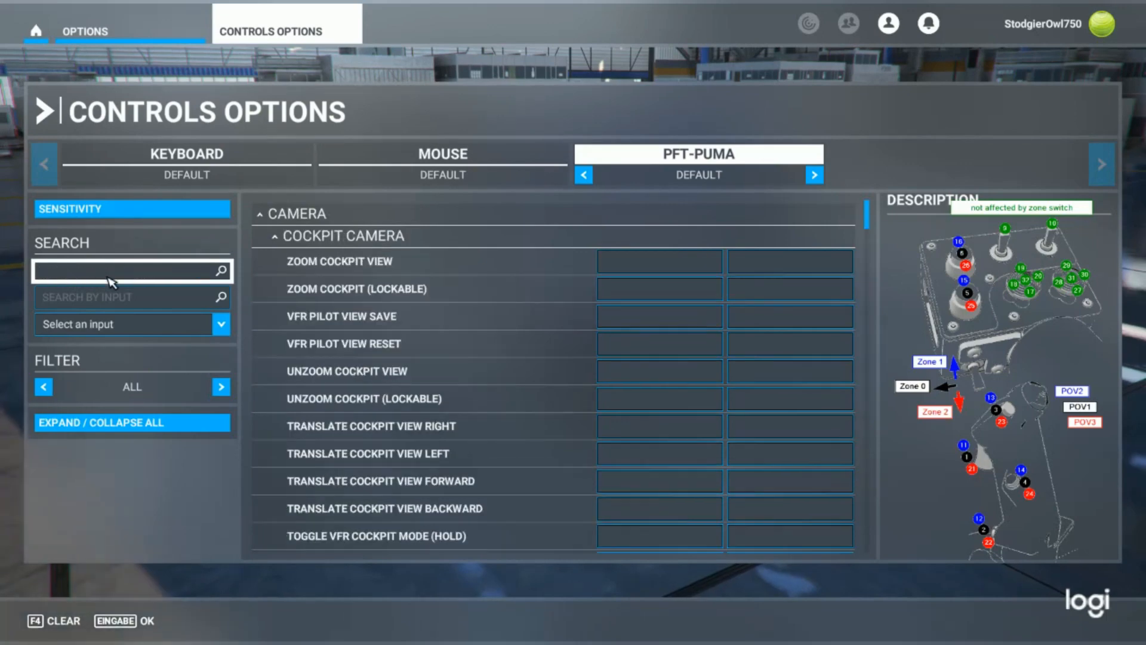
{"action": "type", "text": "collectiv"}
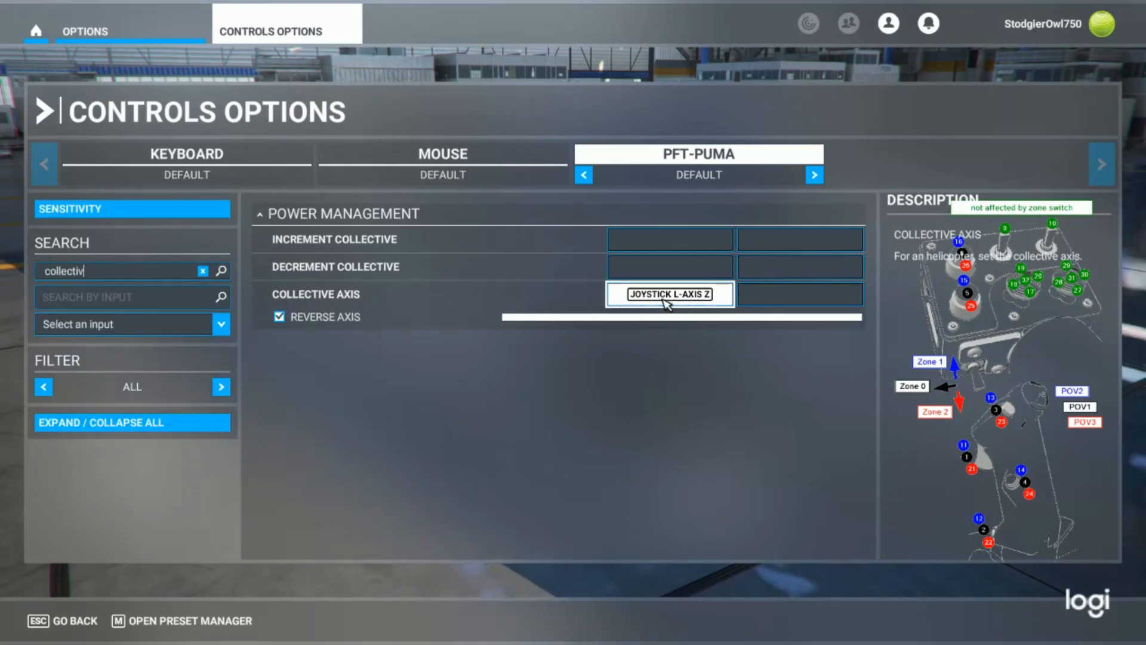
{"action": "mouse_move", "coordinate": [354, 299]}
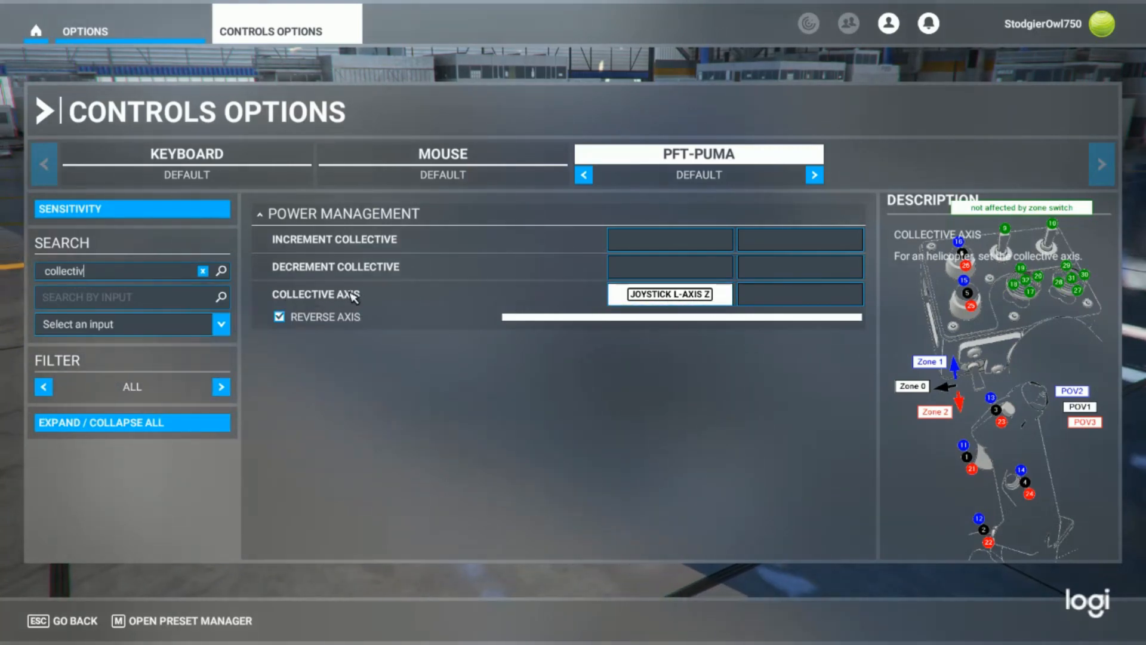
{"action": "mouse_move", "coordinate": [482, 299]}
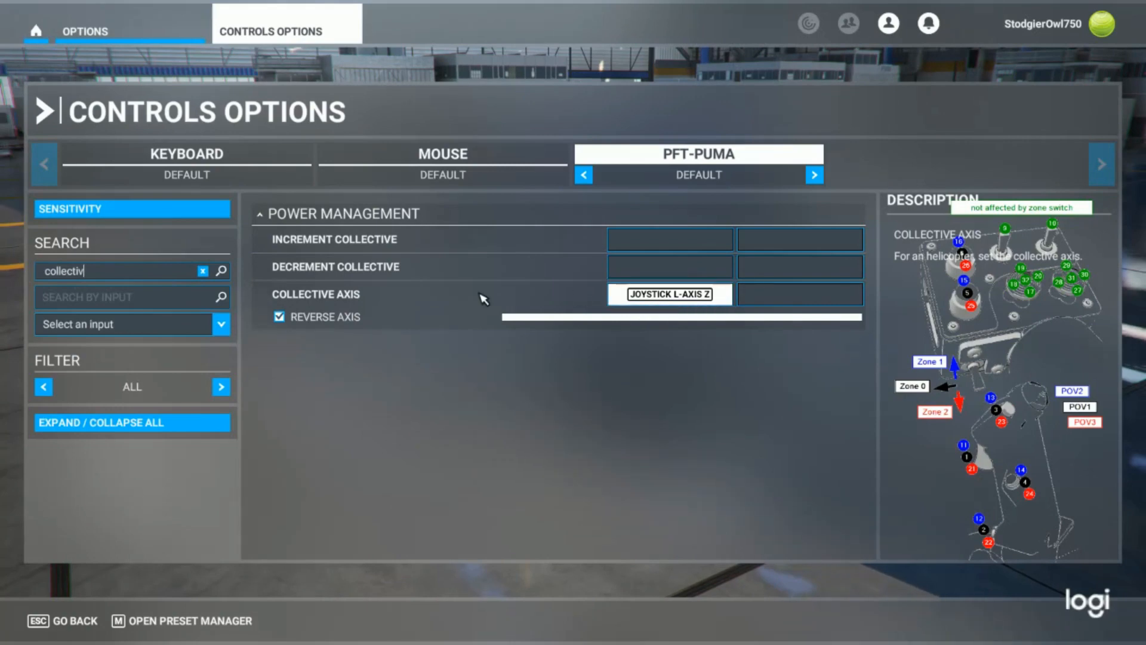
{"action": "left_click", "coordinate": [117, 272]}
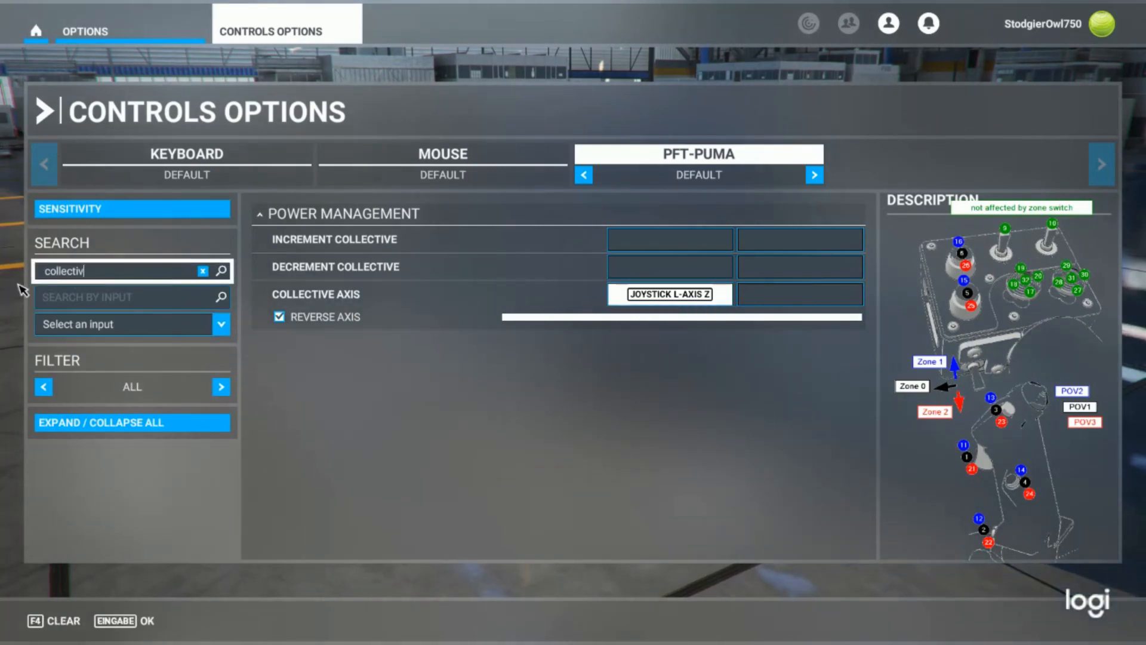
{"action": "left_click", "coordinate": [203, 271]}
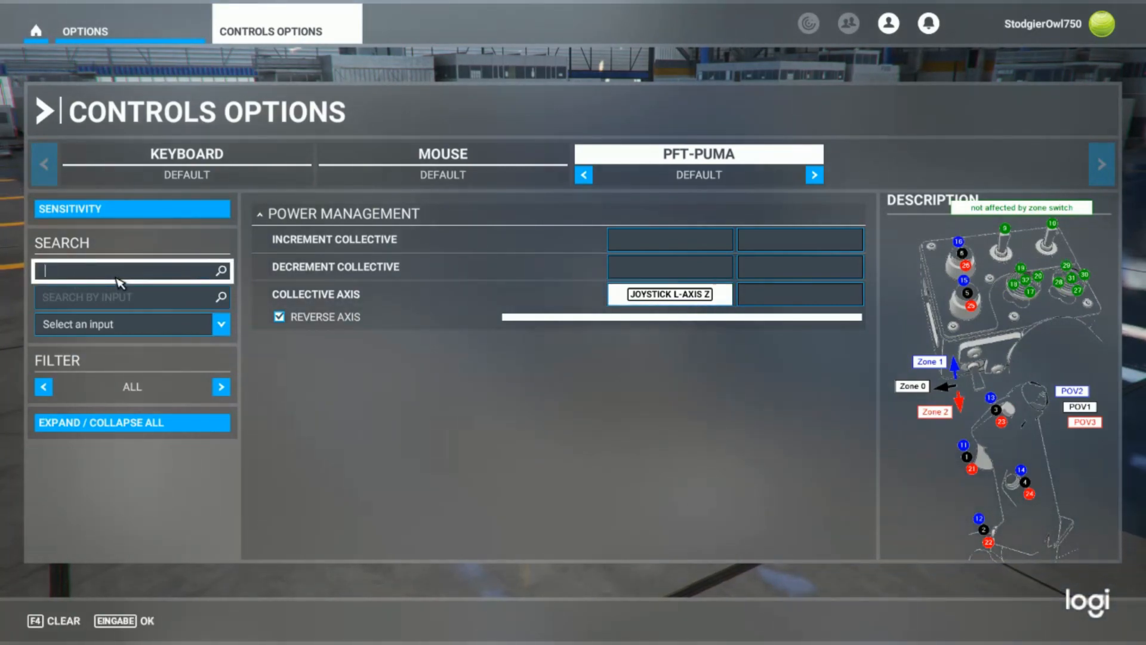
Search 'throttle' and scroll the results down to Set Helicopter Throttle Axis on R-axis Z, reversed.
{"action": "type", "text": "throttle"}
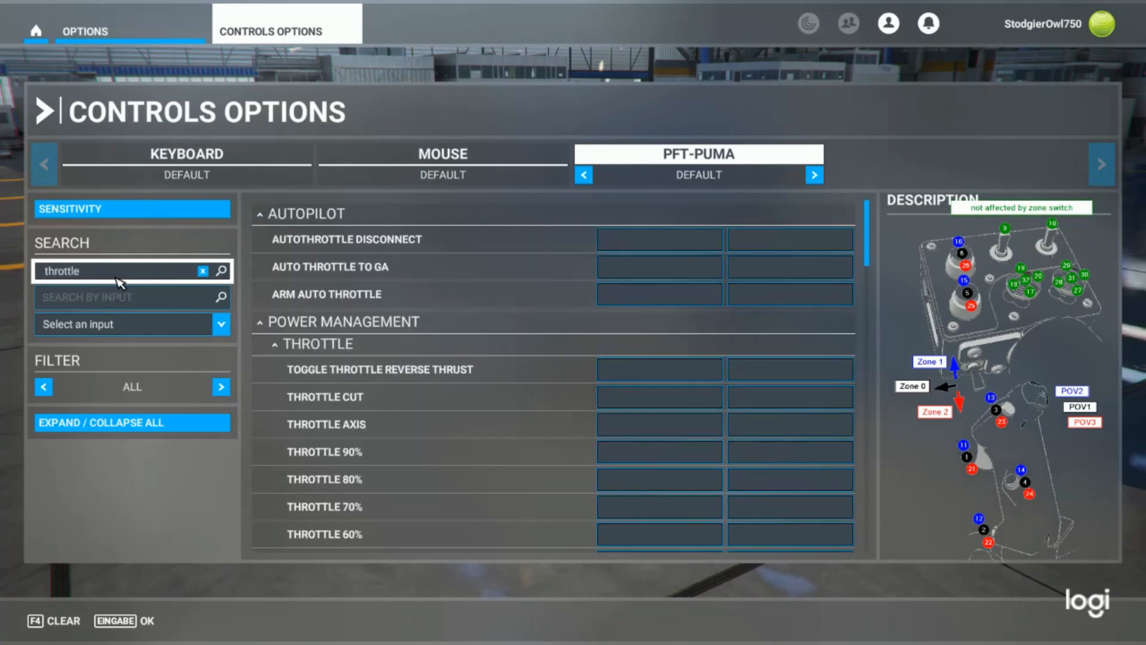
{"action": "scroll", "scroll_direction": "down", "scroll_amount": 3}
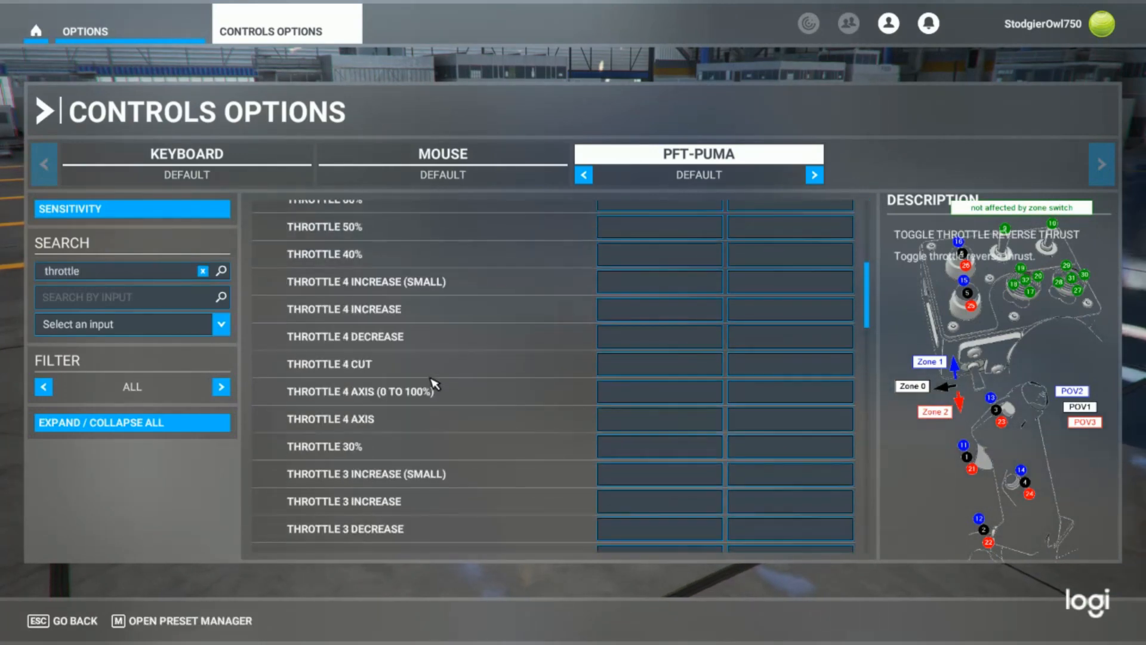
{"action": "scroll", "scroll_direction": "up", "scroll_amount": 3}
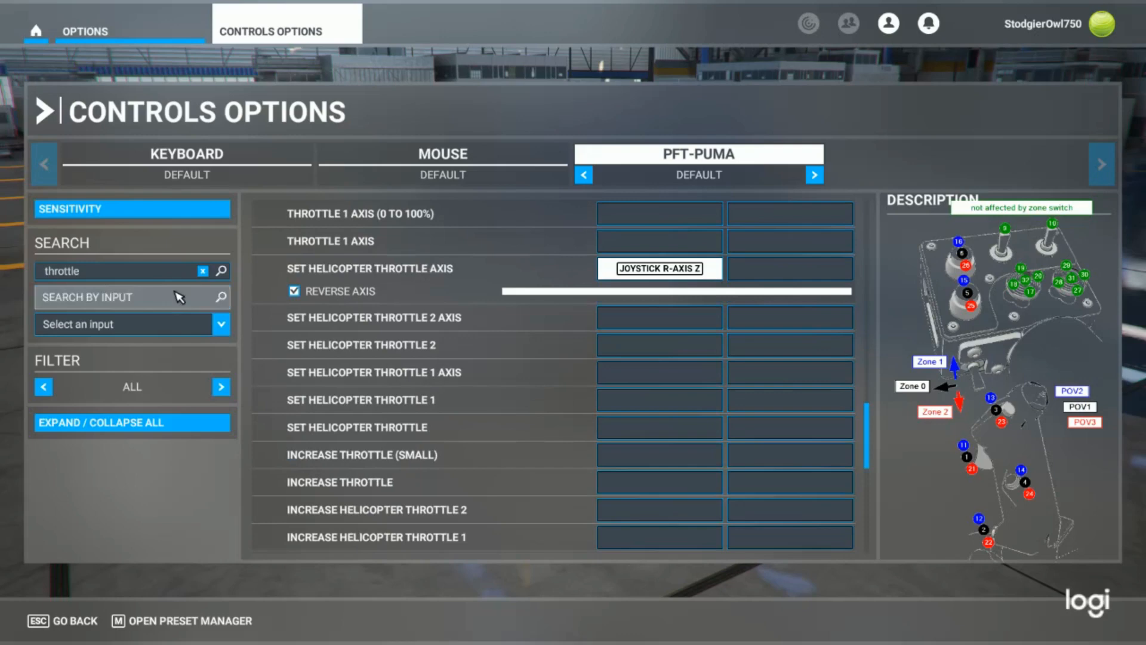
{"action": "scroll", "scroll_direction": "up", "scroll_amount": 3}
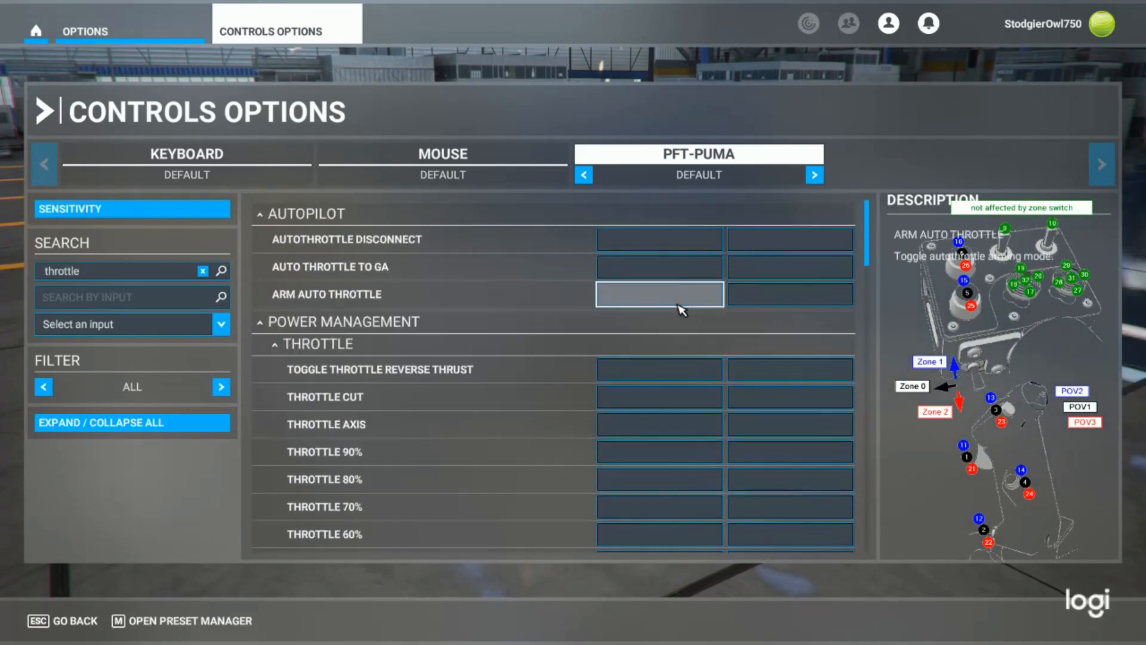
{"action": "scroll", "scroll_direction": "down", "scroll_amount": 3}
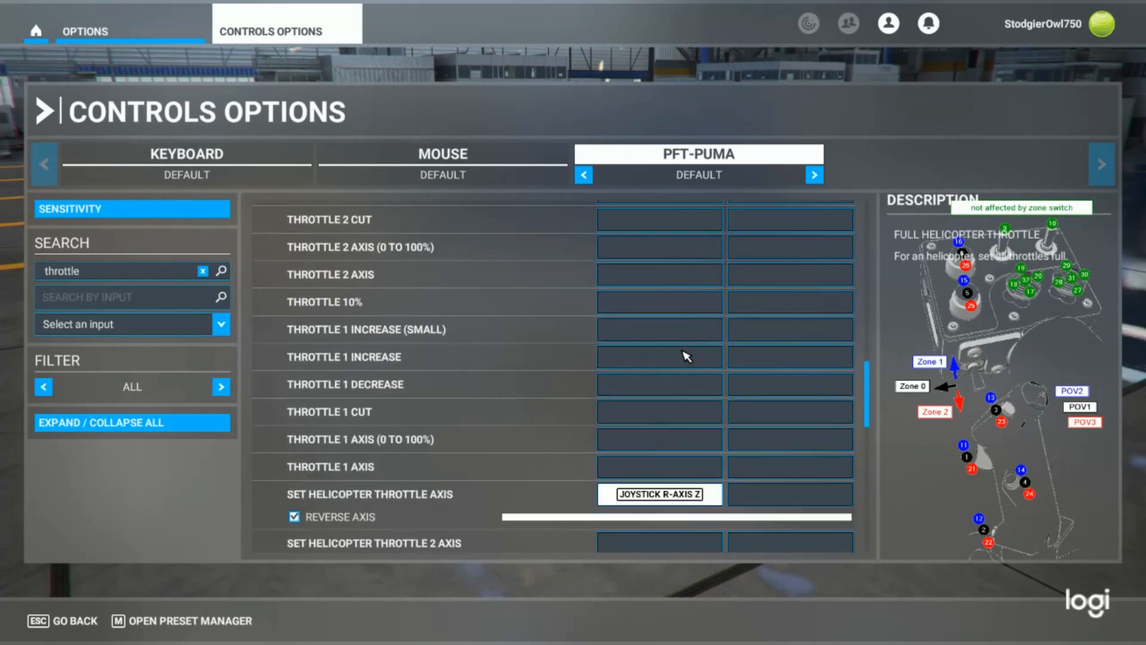
{"action": "mouse_move", "coordinate": [530, 312]}
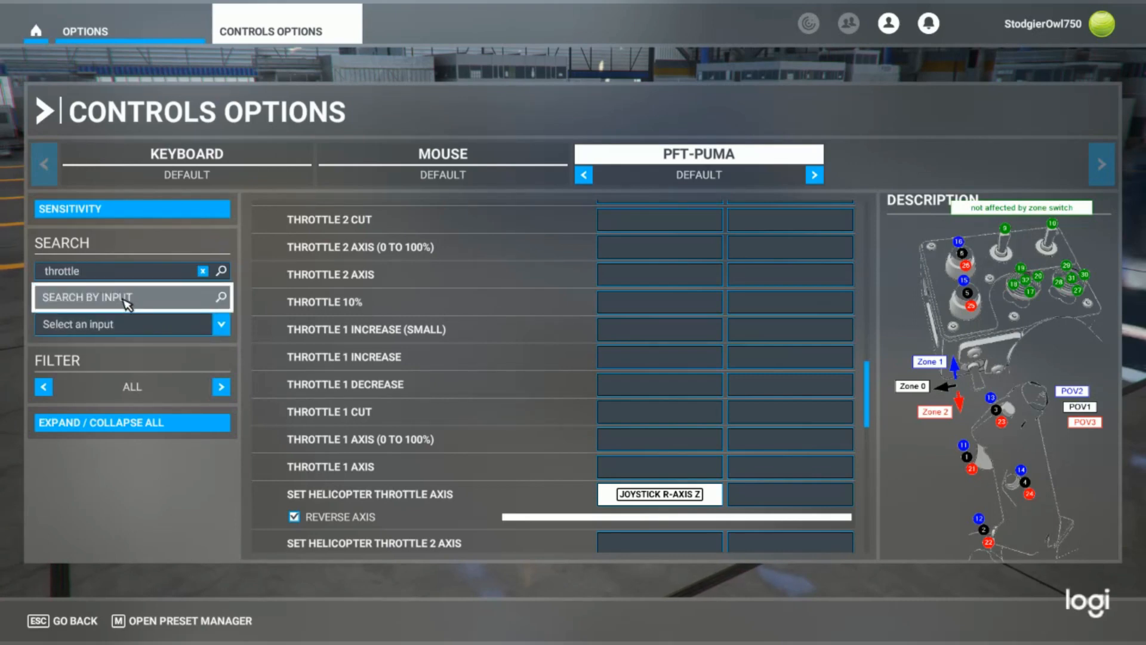
Search 'governo' and inspect the unassigned Rotor Governor Switch Off binding slot.
{"action": "left_click", "coordinate": [117, 271]}
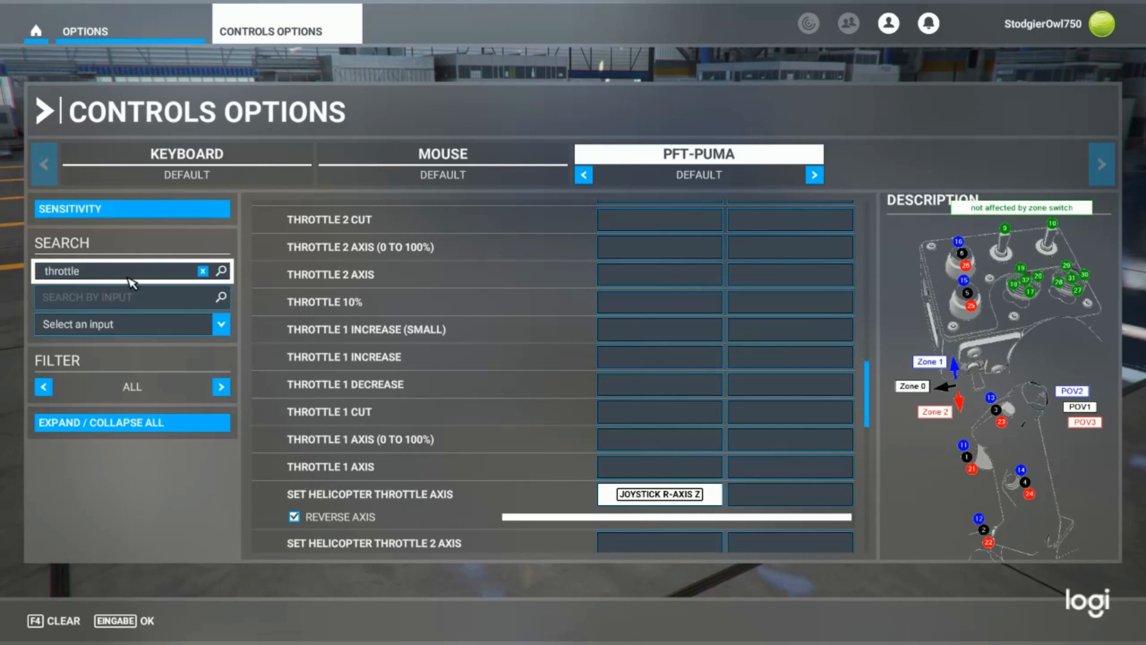
{"action": "left_click", "coordinate": [203, 271]}
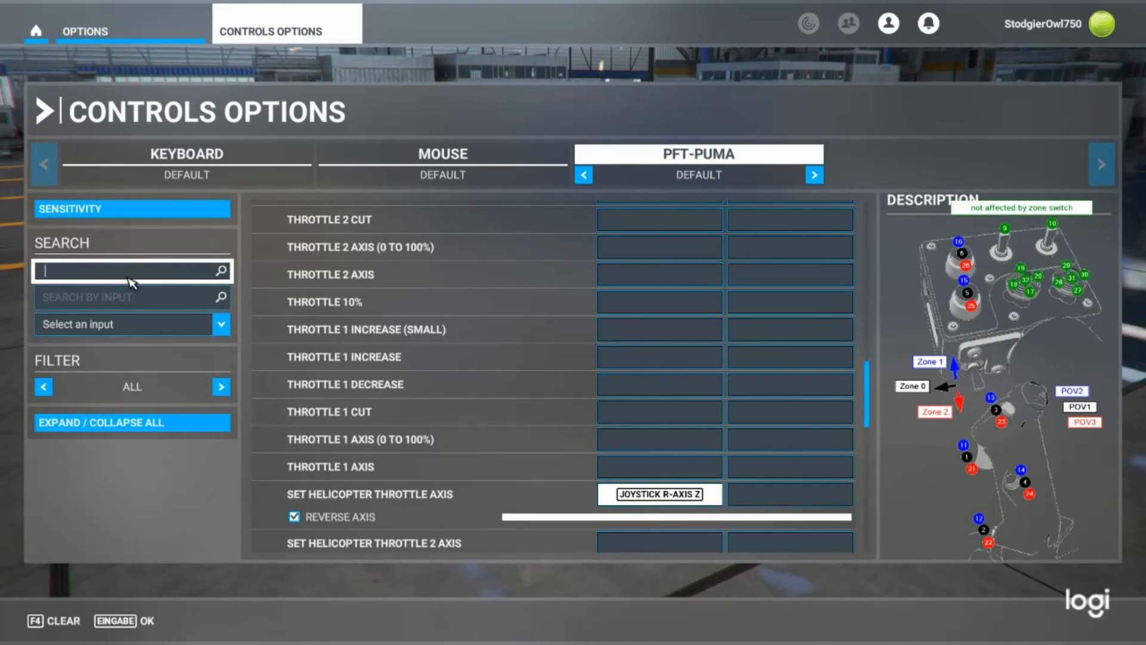
{"action": "type", "text": "gove"}
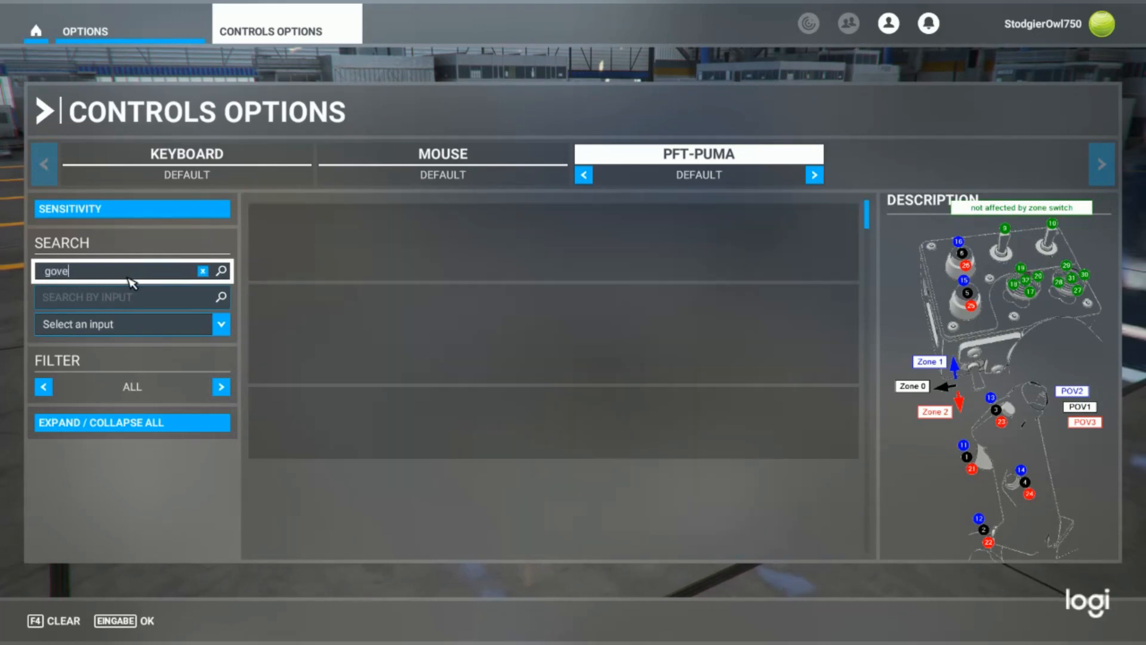
{"action": "type", "text": "rno"}
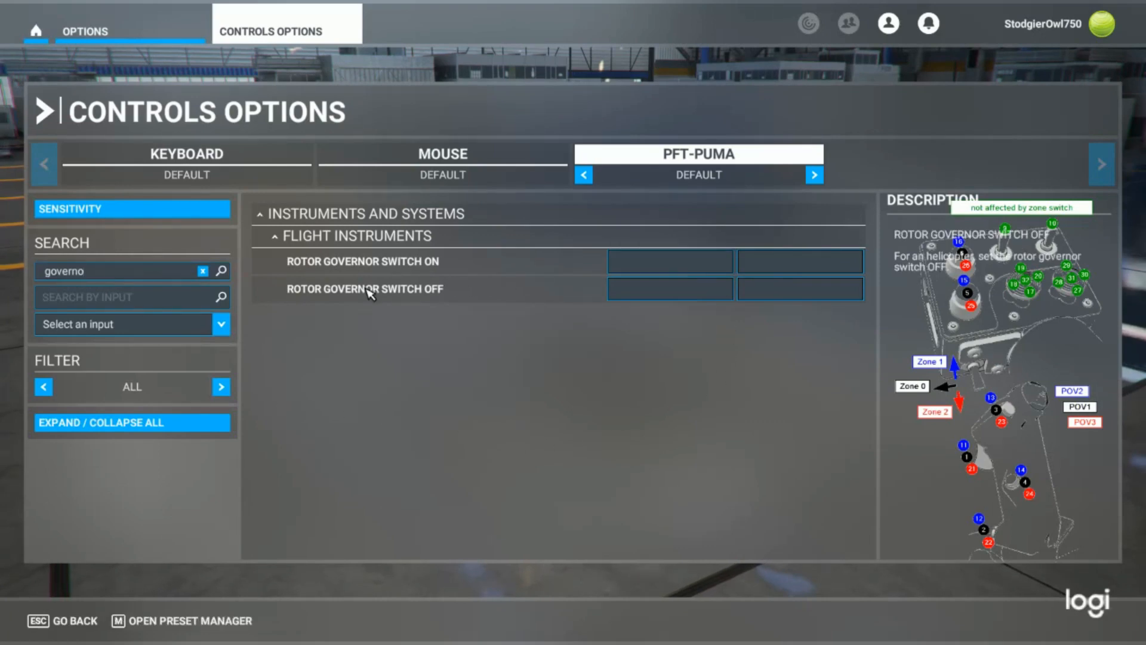
{"action": "left_click", "coordinate": [670, 288]}
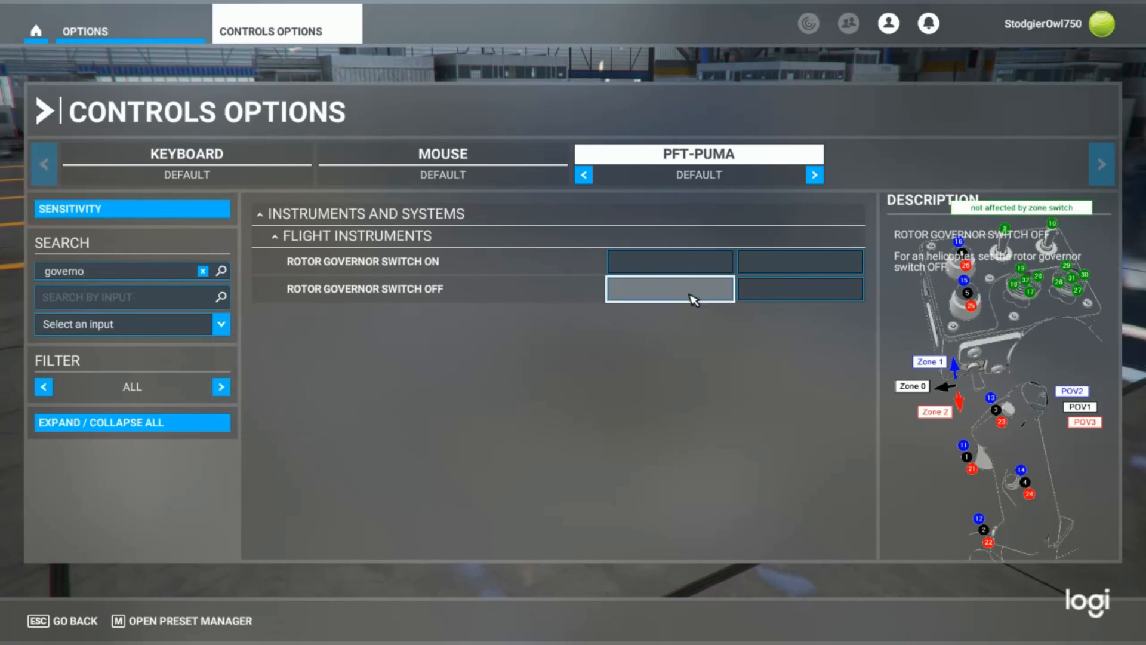
{"action": "mouse_move", "coordinate": [673, 379]}
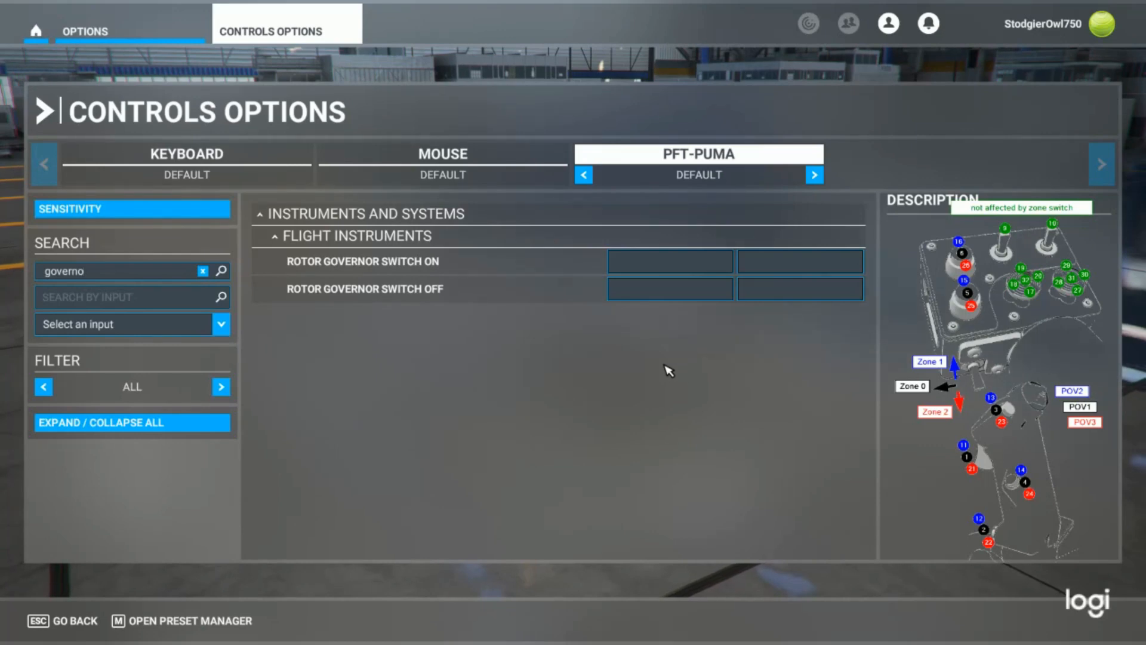
{"action": "mouse_move", "coordinate": [659, 363]}
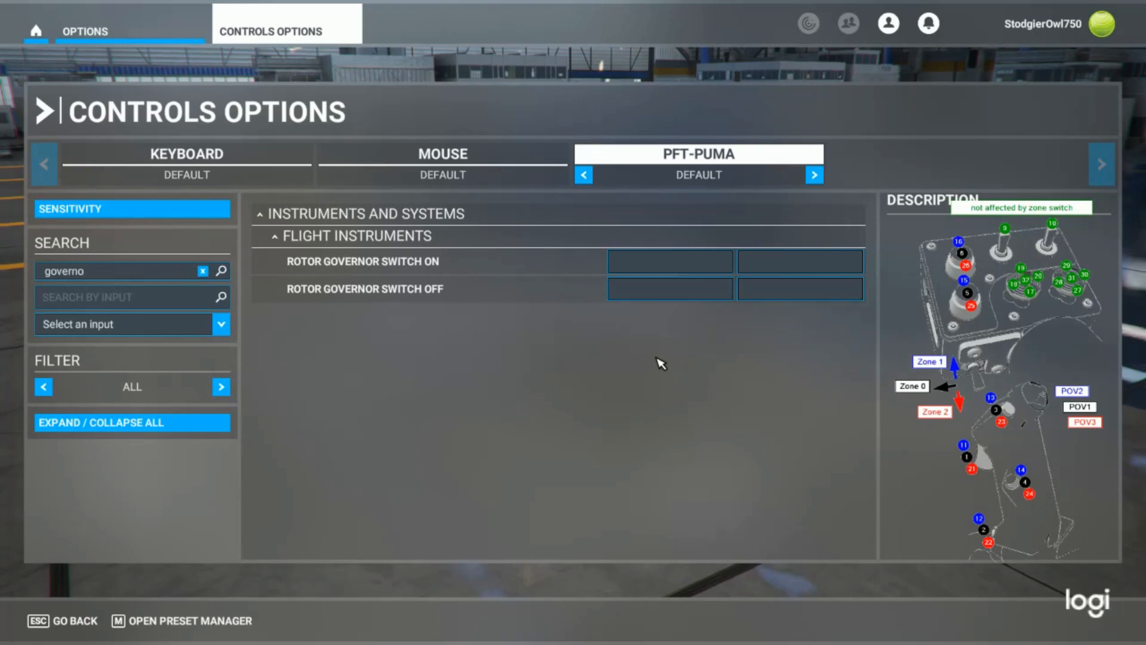
{"action": "mouse_move", "coordinate": [614, 359]}
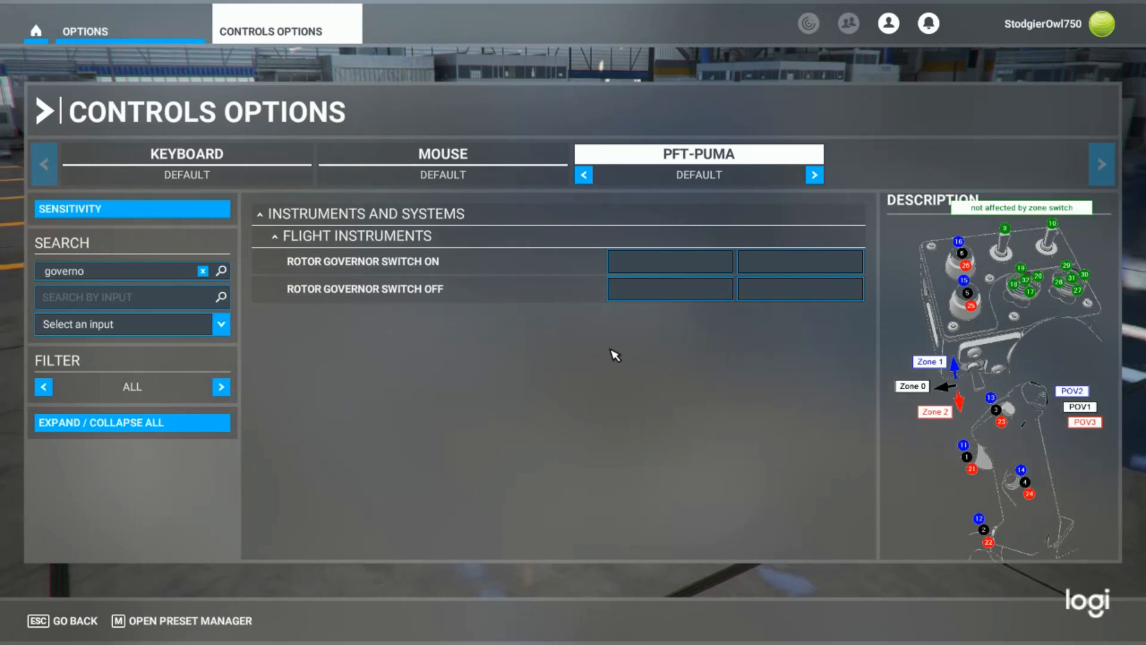
Scroll through the PFT-PUMA.xml preview in the Input folder, past the rotor governor toggle on Button1.
{"action": "key", "text": "alt+tab"}
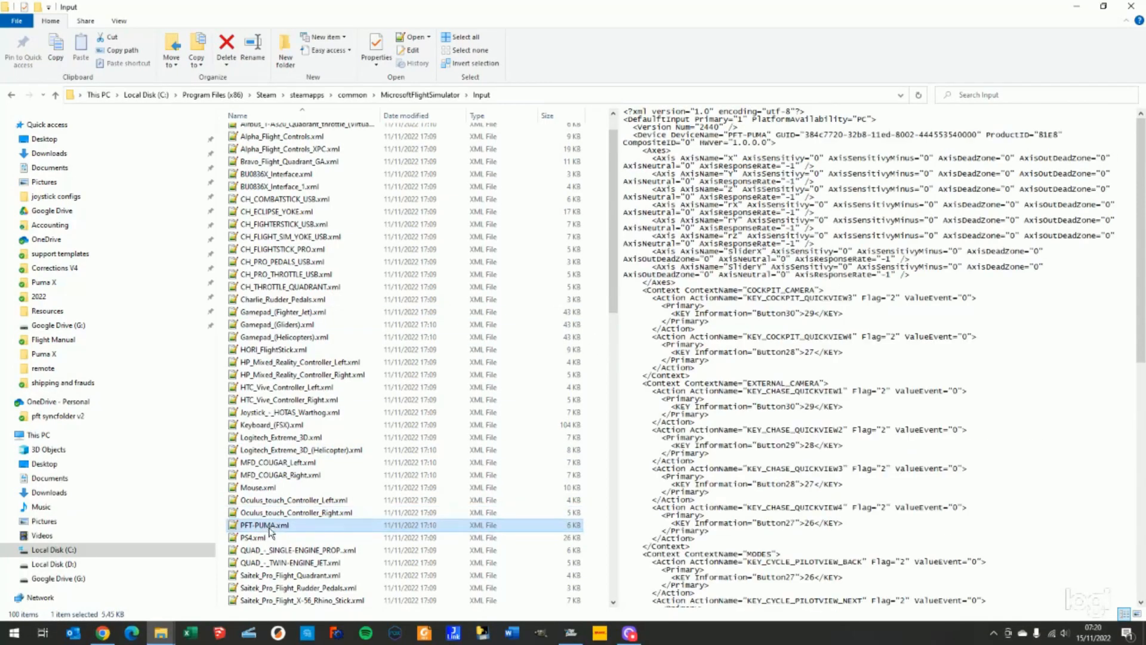
{"action": "scroll", "scroll_direction": "down", "scroll_amount": 3}
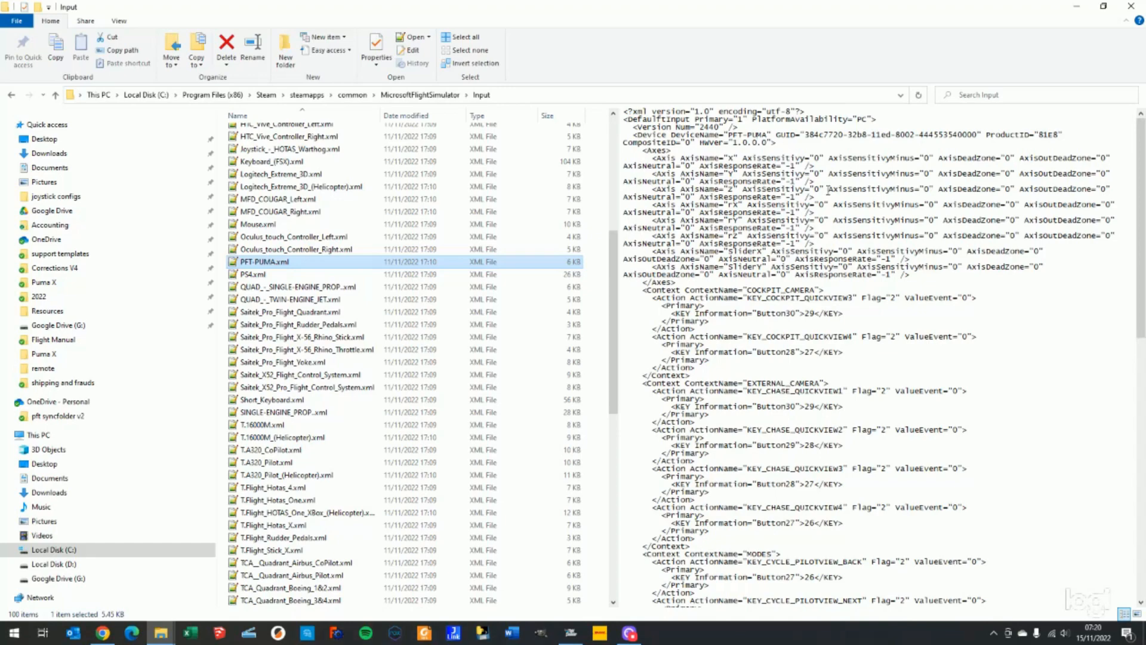
{"action": "scroll", "scroll_direction": "down", "scroll_amount": 3}
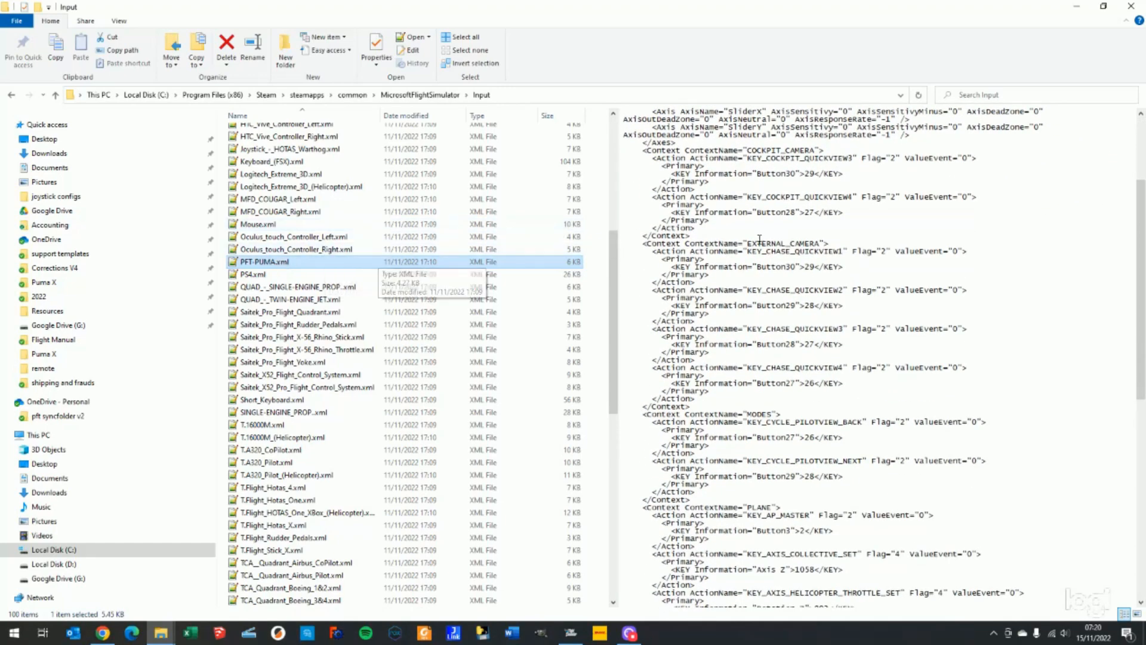
{"action": "scroll", "scroll_direction": "down", "scroll_amount": 3}
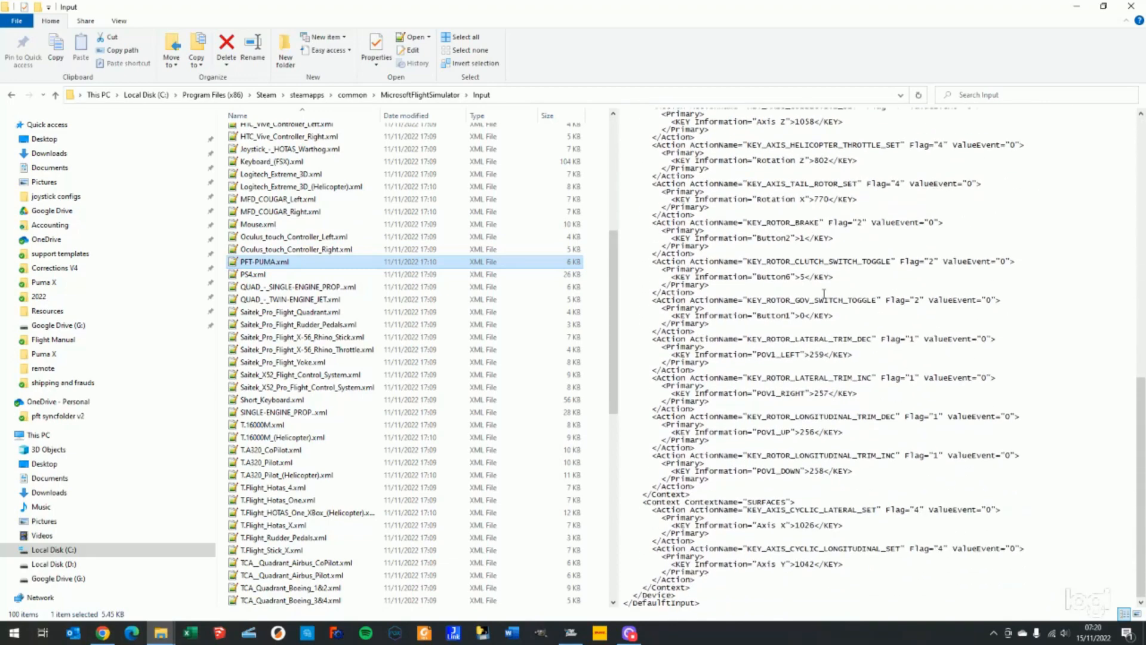
{"action": "scroll", "scroll_direction": "up", "scroll_amount": 3}
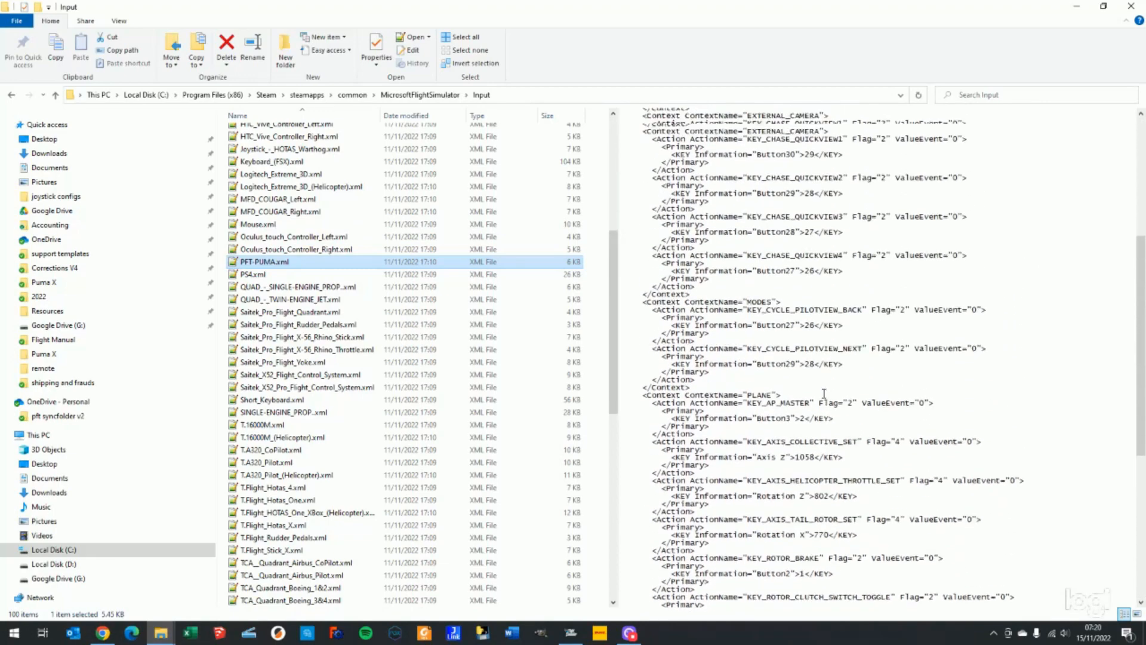
{"action": "scroll", "scroll_direction": "up", "scroll_amount": 3}
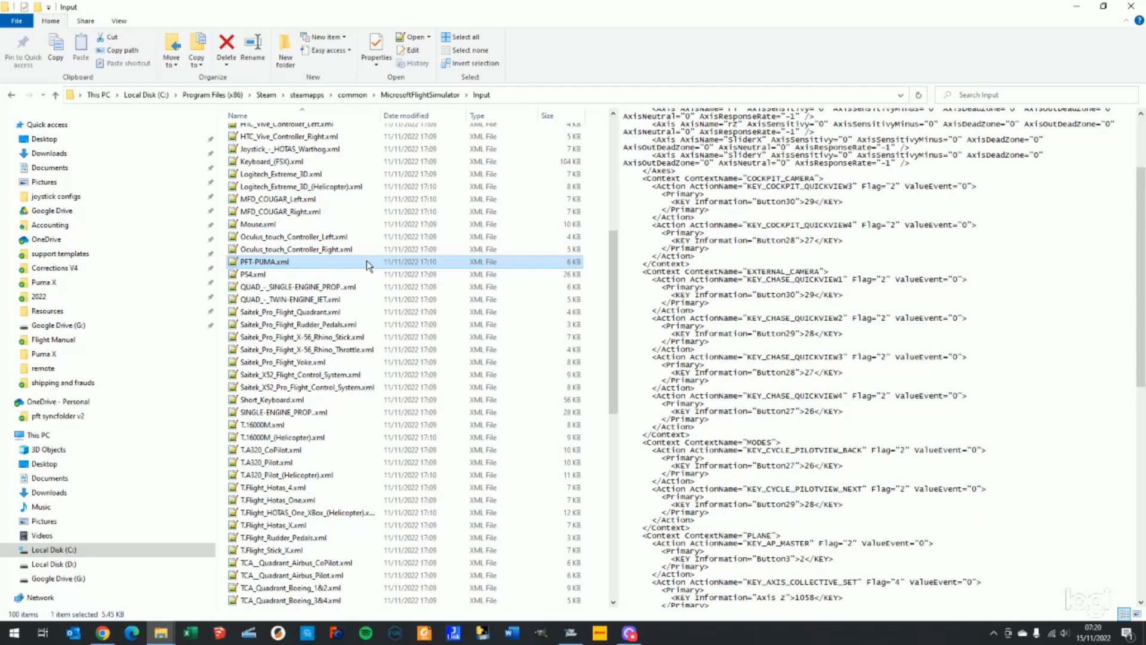
{"action": "mouse_move", "coordinate": [263, 263]}
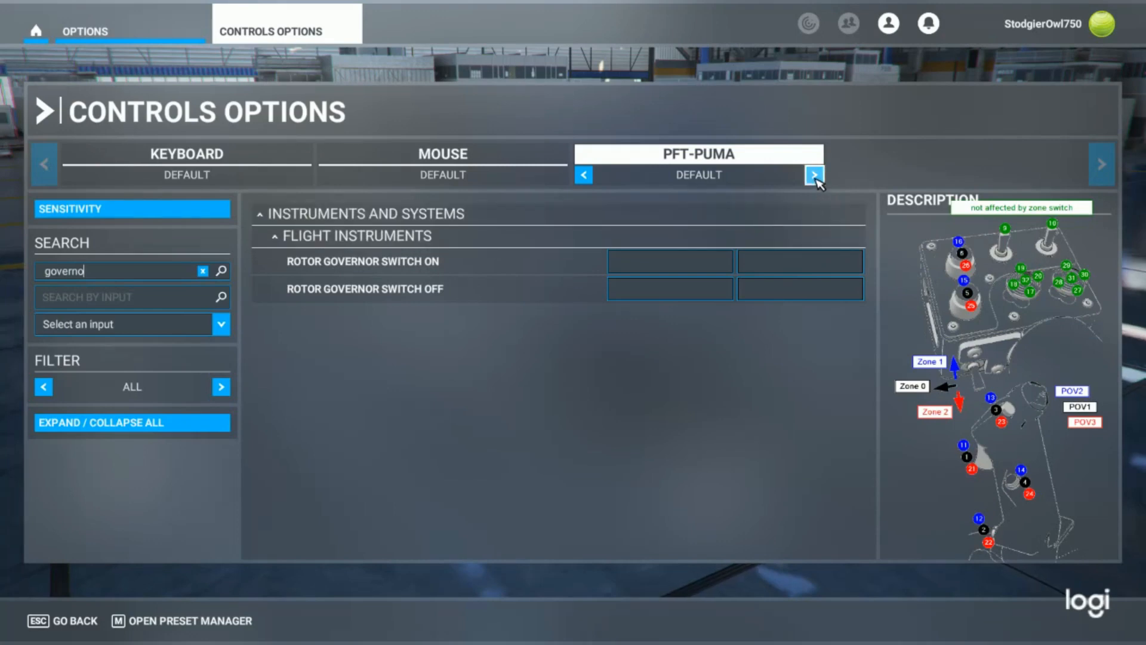
{"action": "mouse_move", "coordinate": [234, 607]}
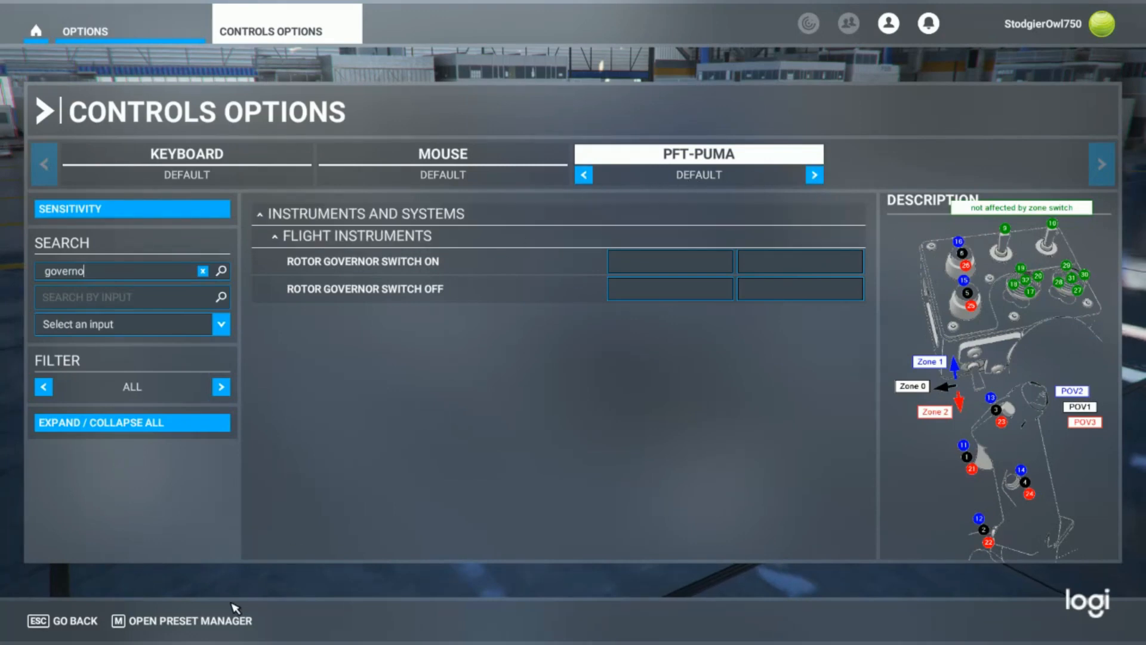
{"action": "mouse_move", "coordinate": [715, 180]}
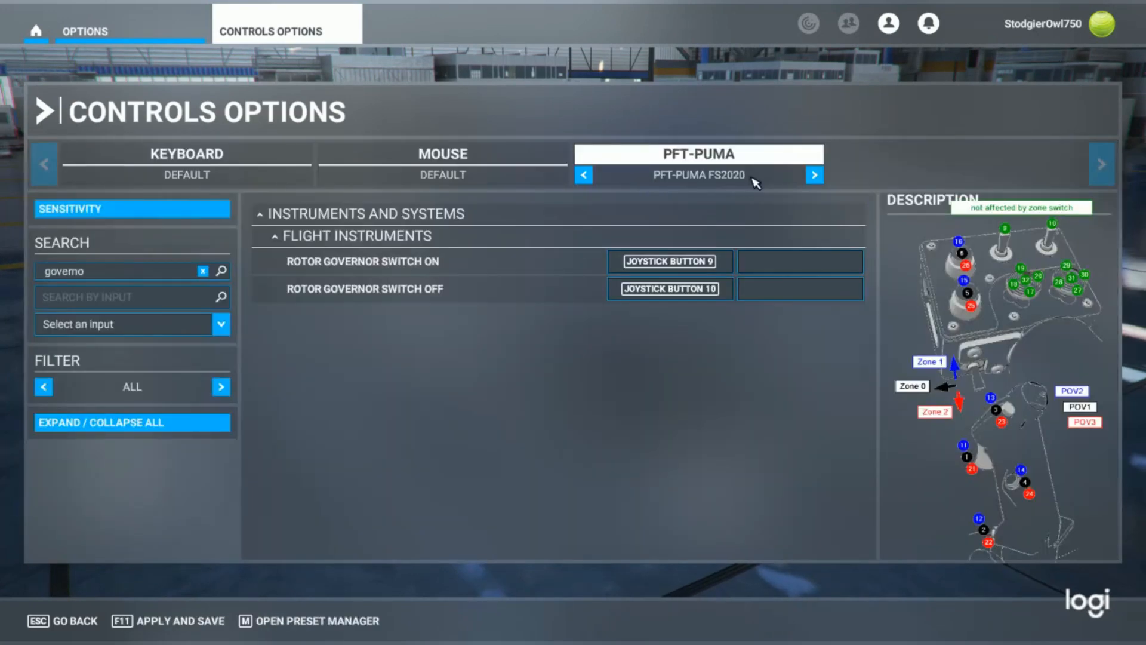
{"action": "mouse_move", "coordinate": [699, 181]}
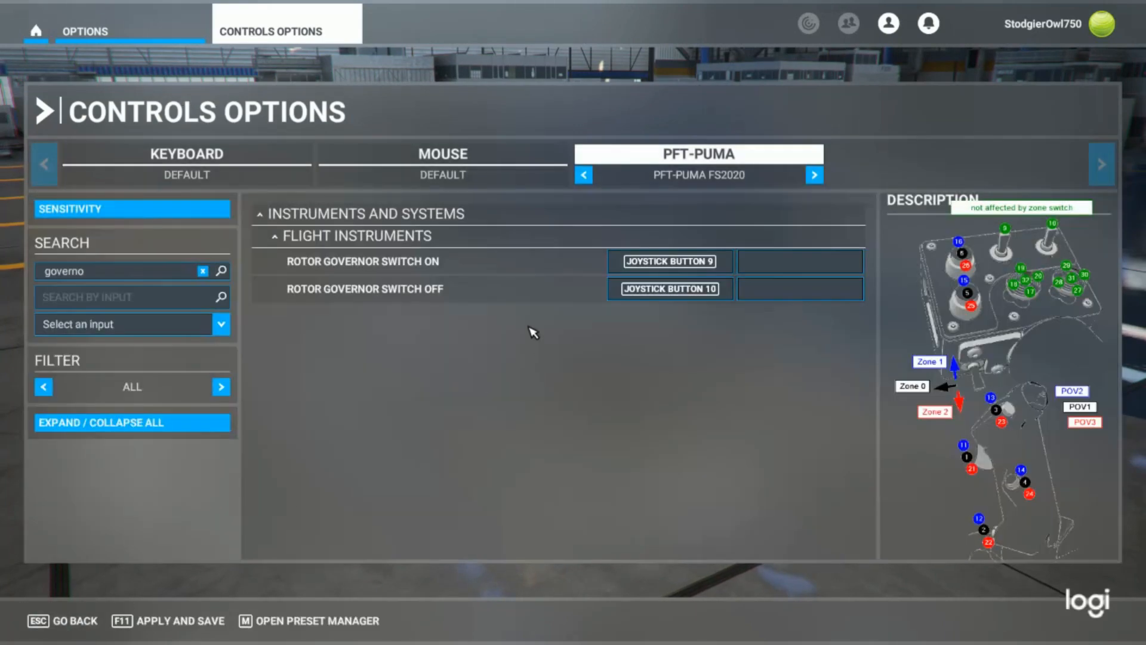
Switch to the remote Steam userdata window and highlight the account and remote folder names in the path.
{"action": "key", "text": "alt+tab"}
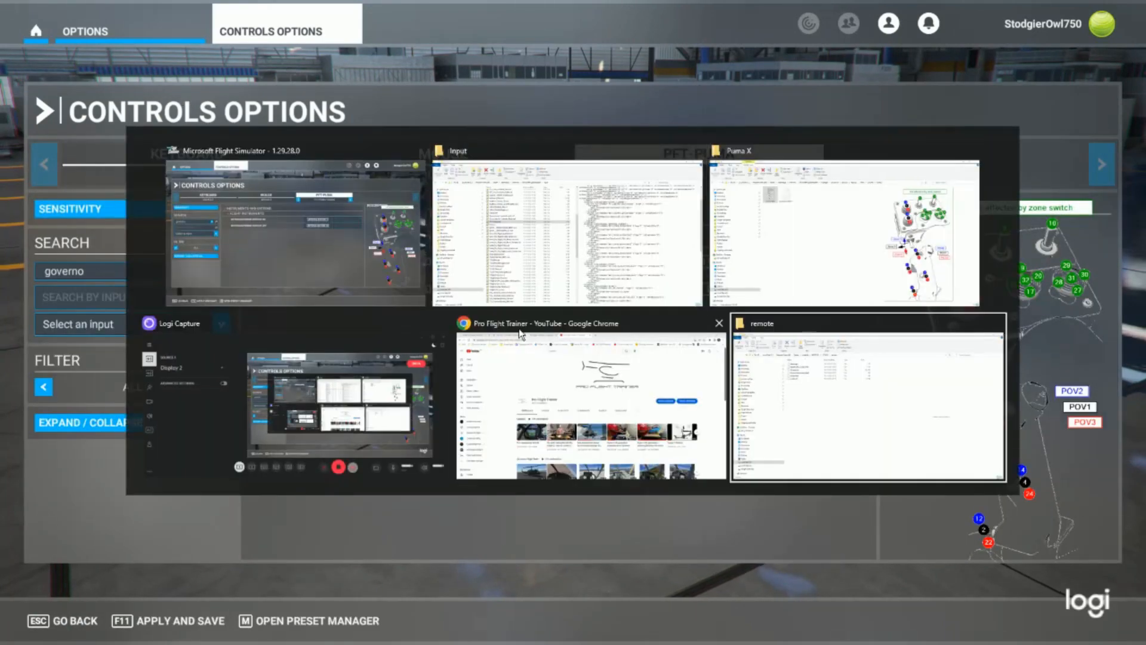
{"action": "left_click", "coordinate": [867, 399]}
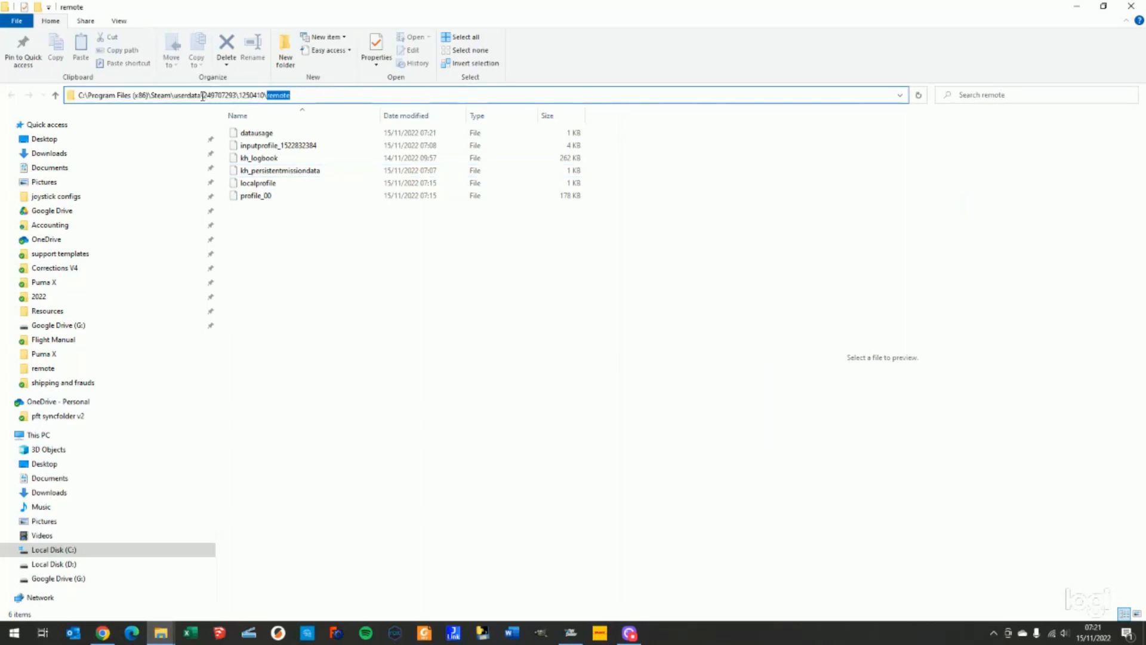
{"action": "double_click", "coordinate": [213, 96]}
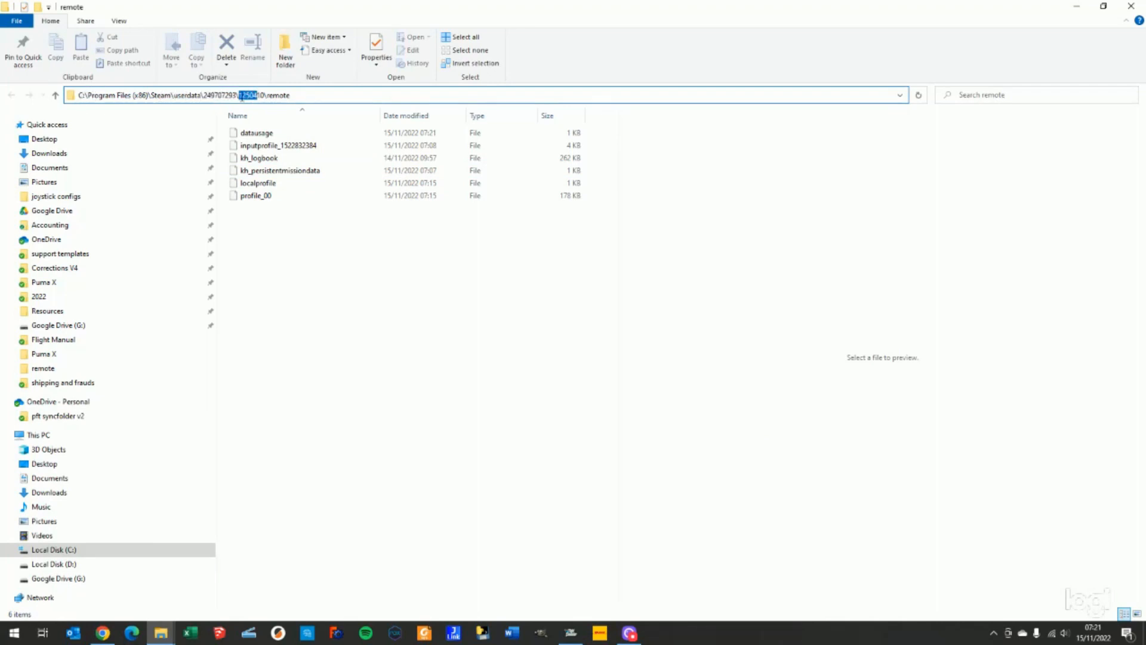
{"action": "double_click", "coordinate": [277, 95]}
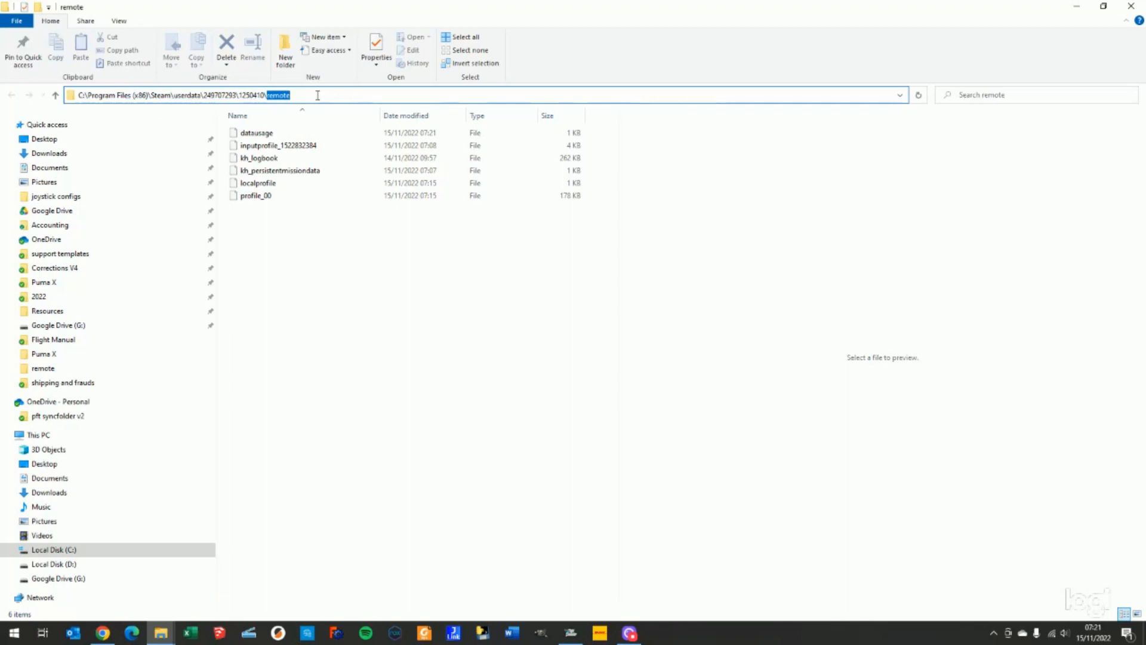
{"action": "mouse_move", "coordinate": [325, 169]}
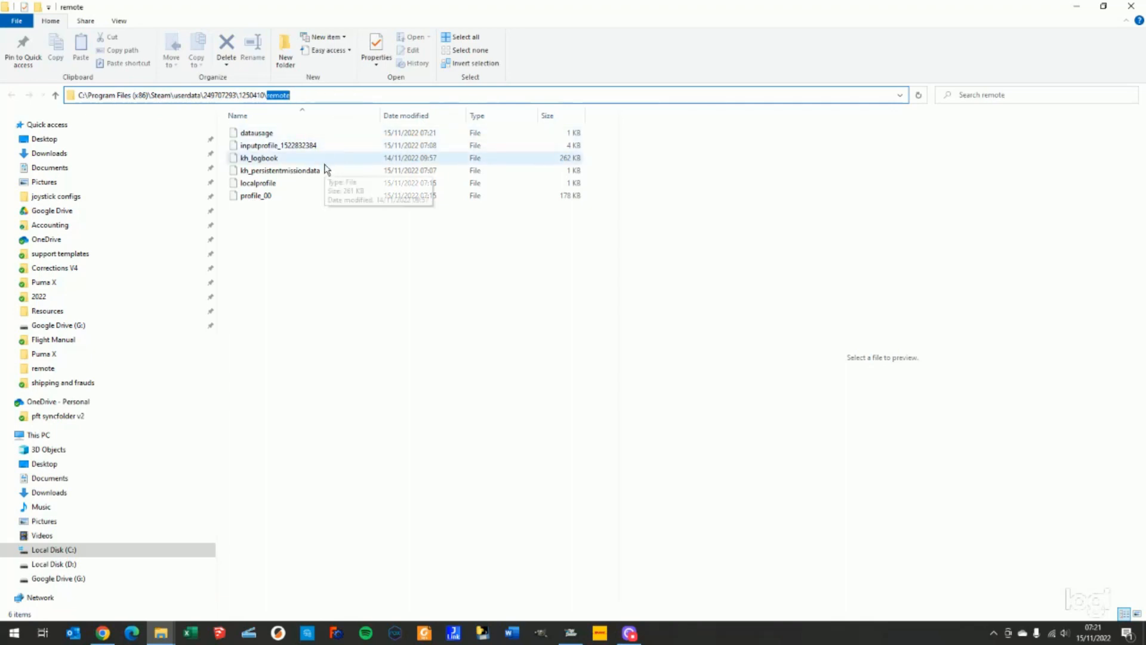
{"action": "mouse_move", "coordinate": [275, 144]}
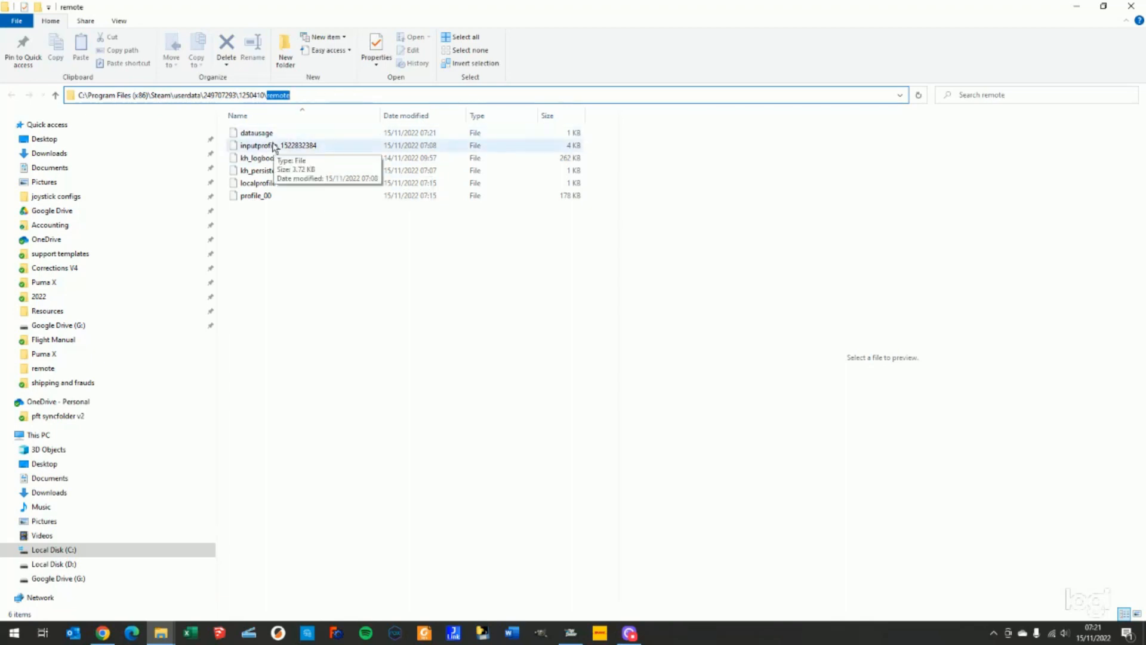
{"action": "left_click", "coordinate": [293, 144]}
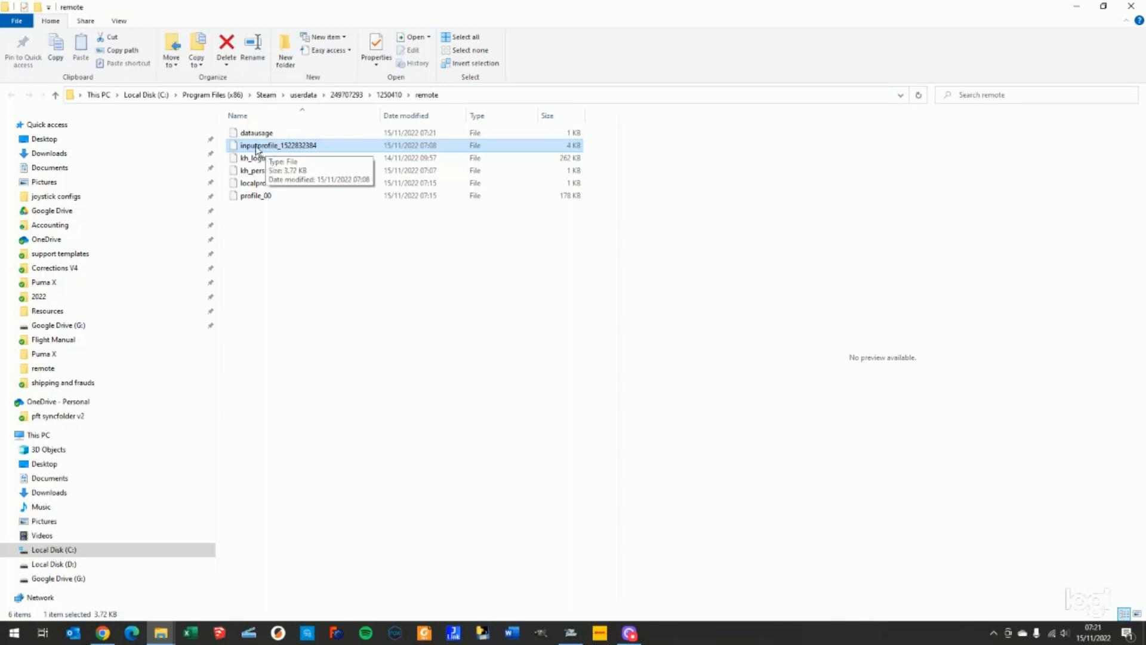
{"action": "right_click", "coordinate": [282, 144]}
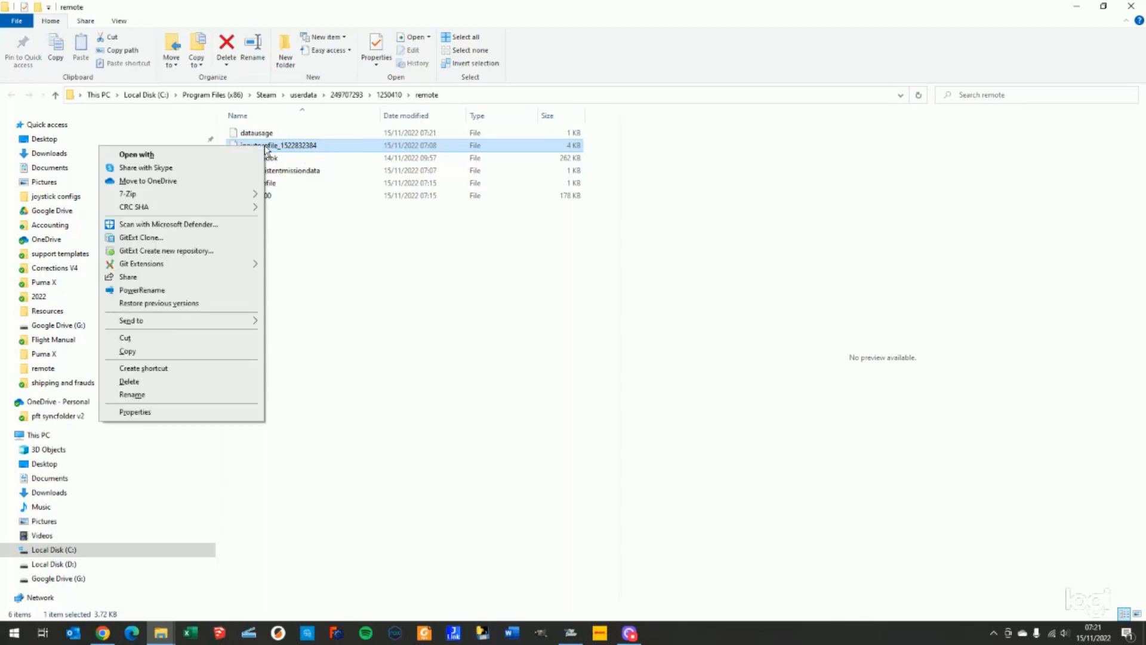
{"action": "mouse_move", "coordinate": [194, 213]}
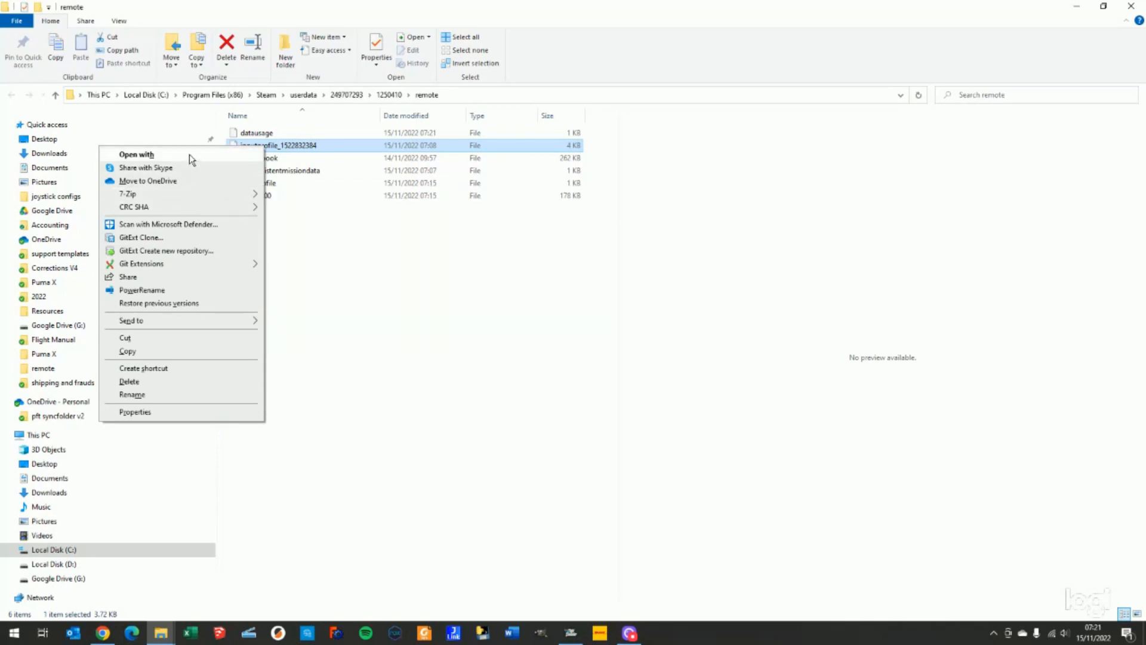
{"action": "left_click", "coordinate": [136, 154]}
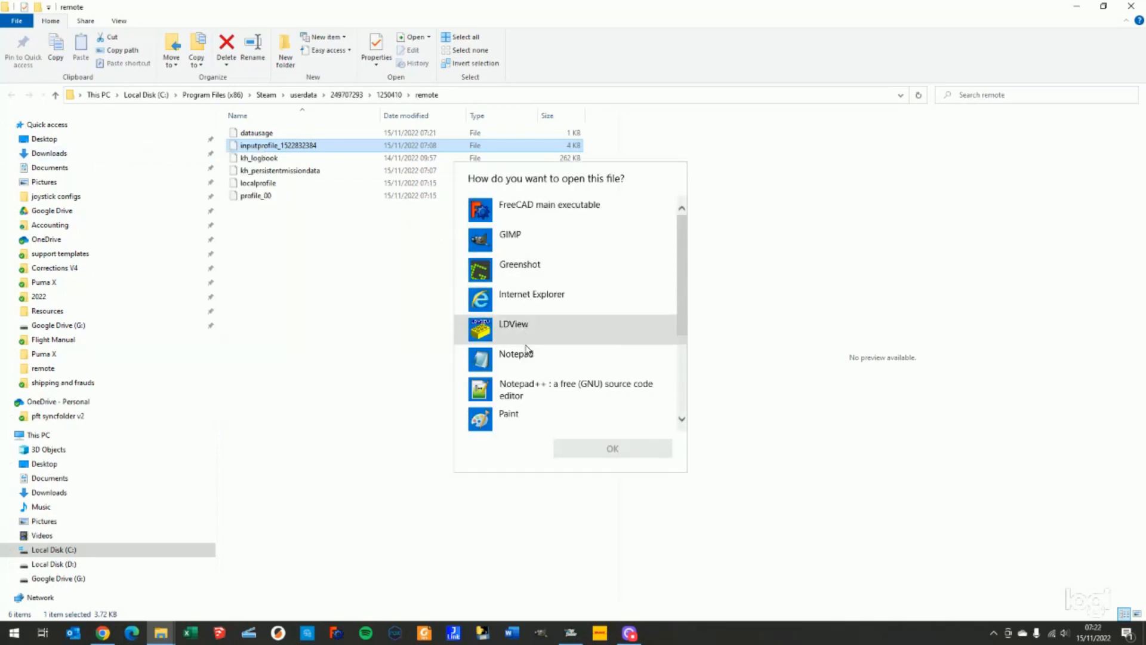
Open the input profile in Notepad++ at the PFT-PUMA FS2020 friendly name, then return to the simulator.
{"action": "left_click", "coordinate": [611, 448]}
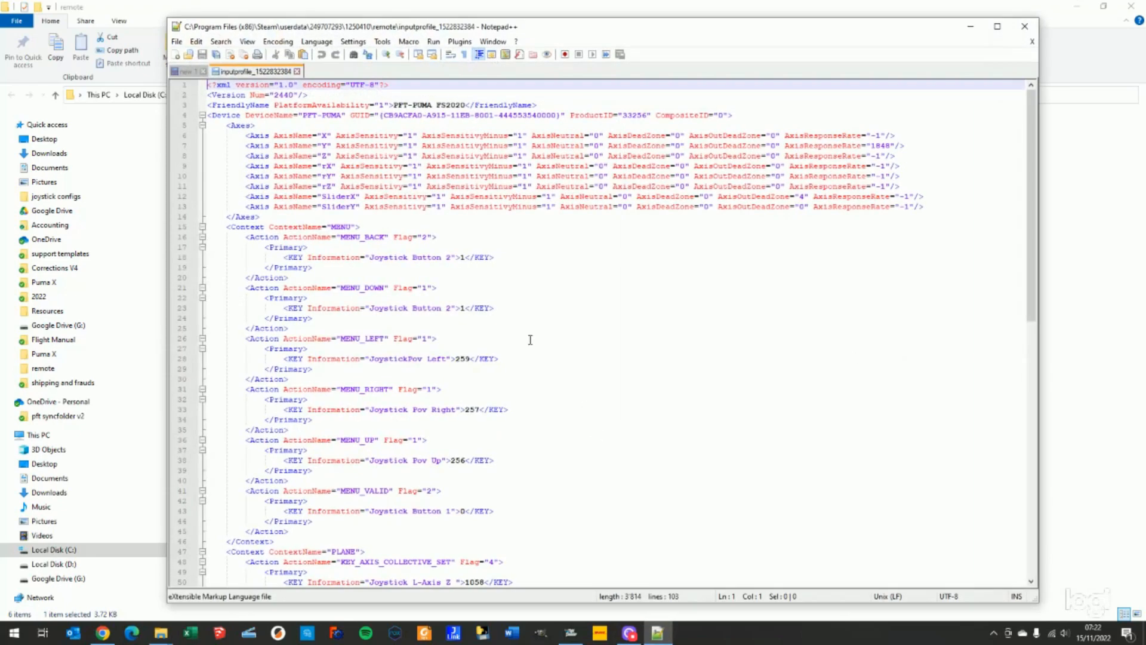
{"action": "scroll", "scroll_direction": "down", "scroll_amount": 3}
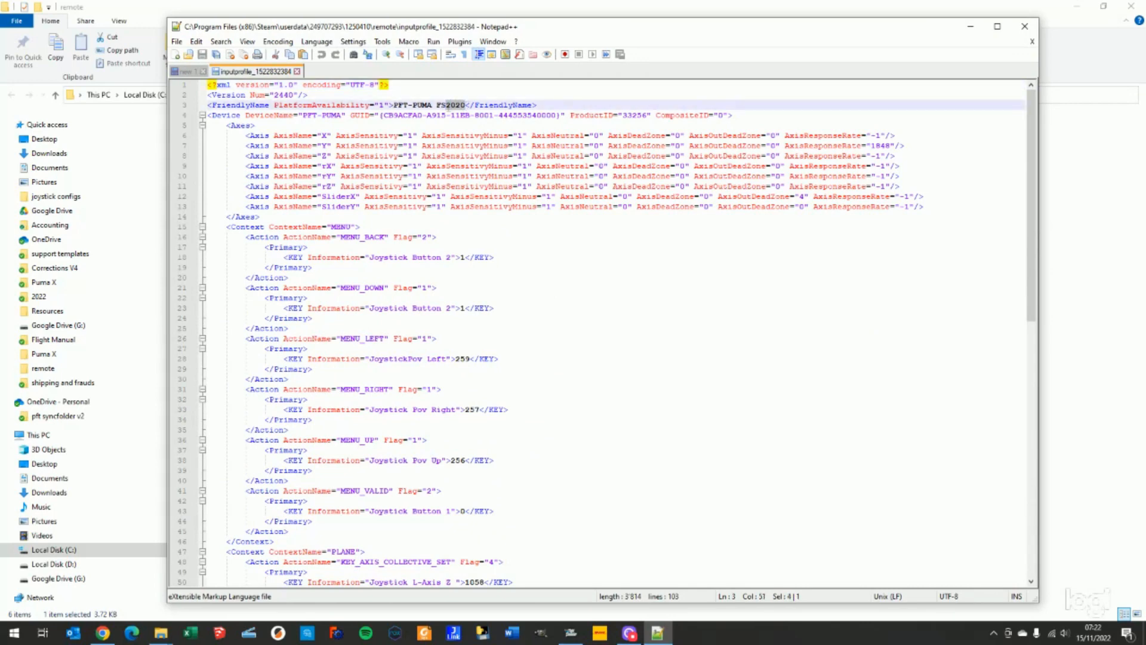
{"action": "left_click", "coordinate": [490, 126]}
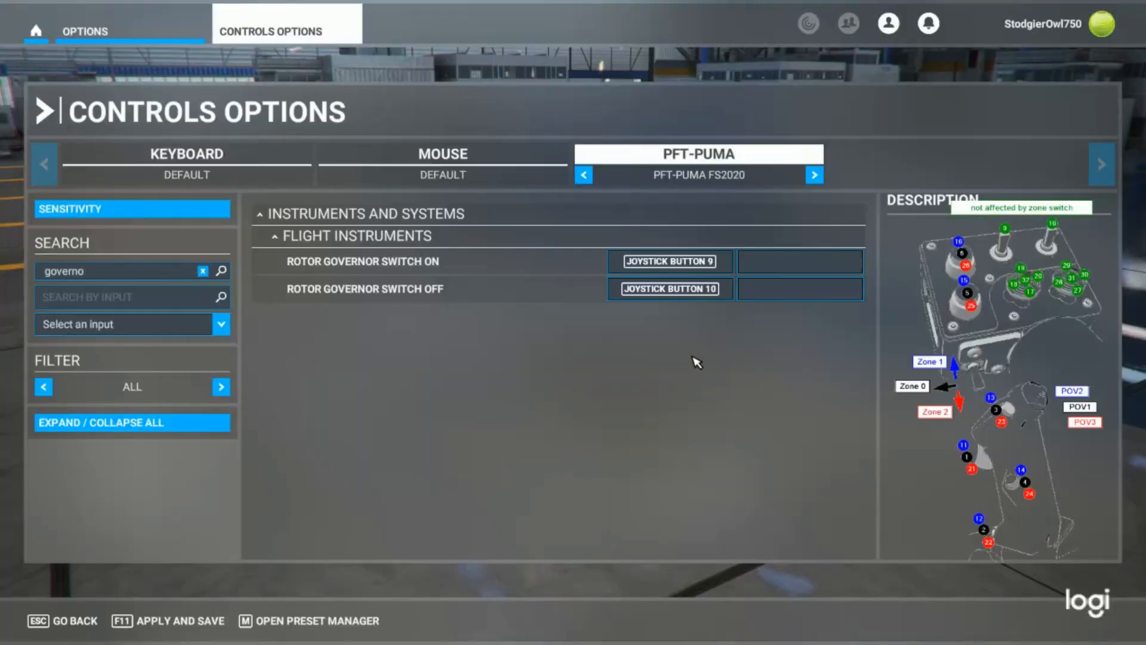
{"action": "left_click", "coordinate": [584, 175]}
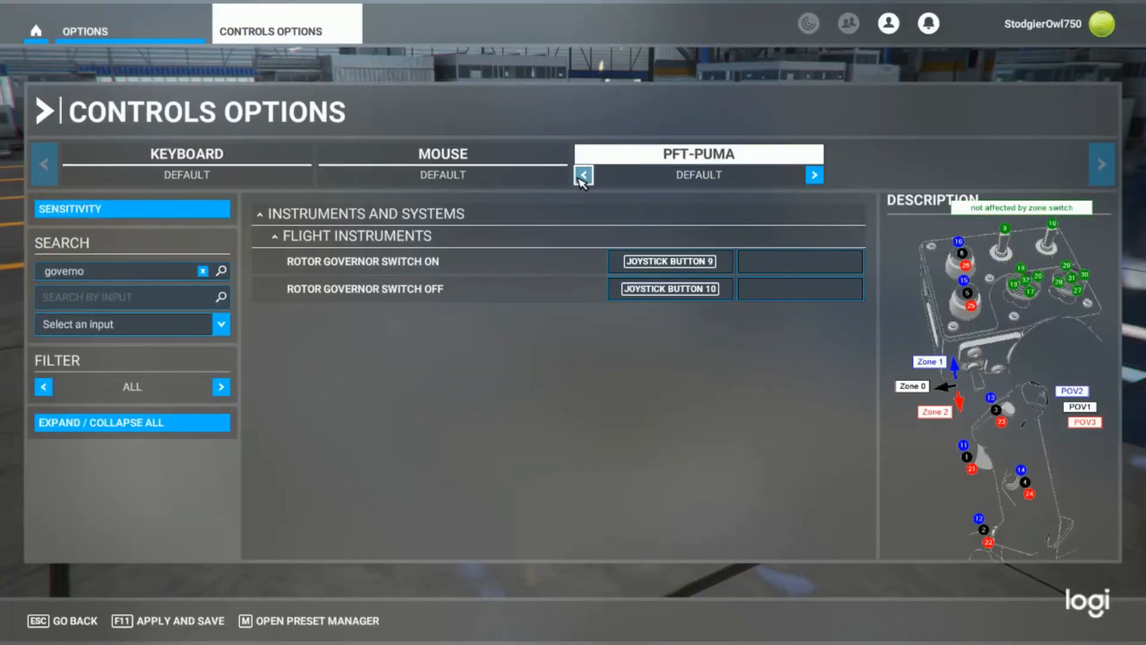
{"action": "left_click", "coordinate": [814, 175]}
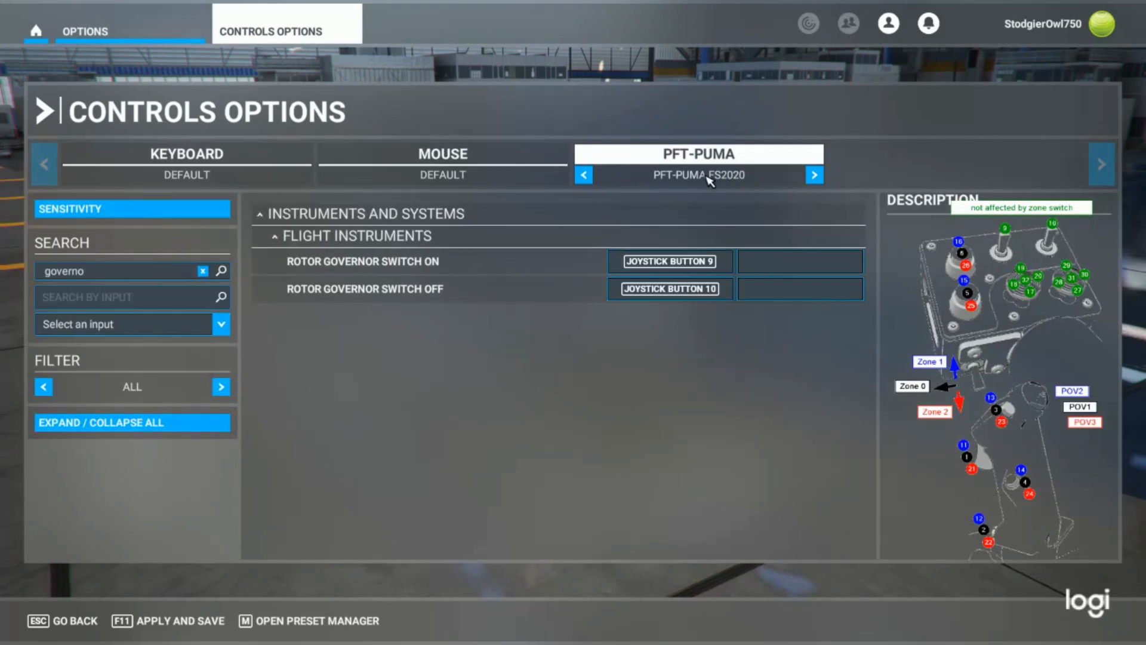
{"action": "mouse_move", "coordinate": [715, 179]}
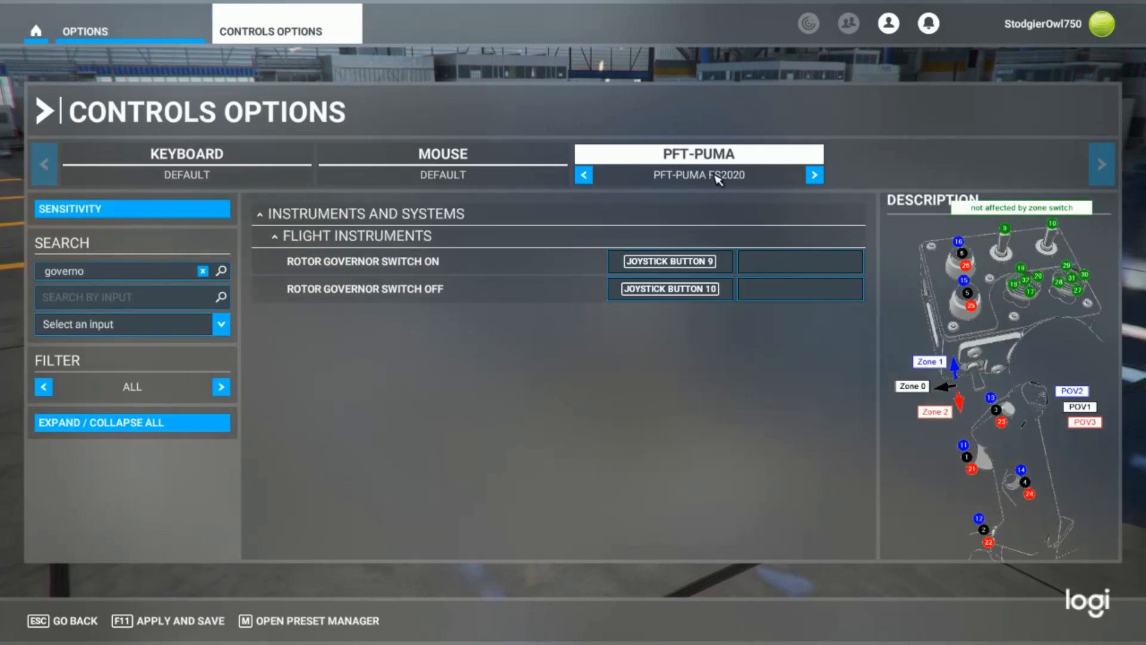
{"action": "key", "text": "alt+tab"}
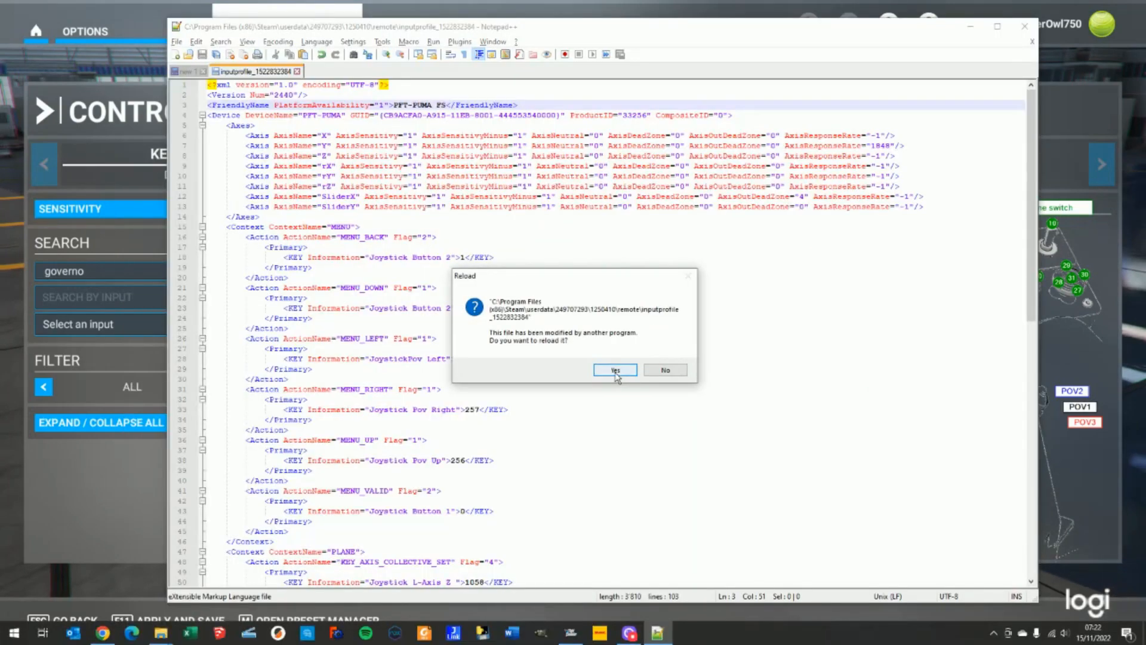
Reload the externally modified profile so the friendly name reads 'PFT-PUMA FS2020'.
{"action": "left_click", "coordinate": [614, 369]}
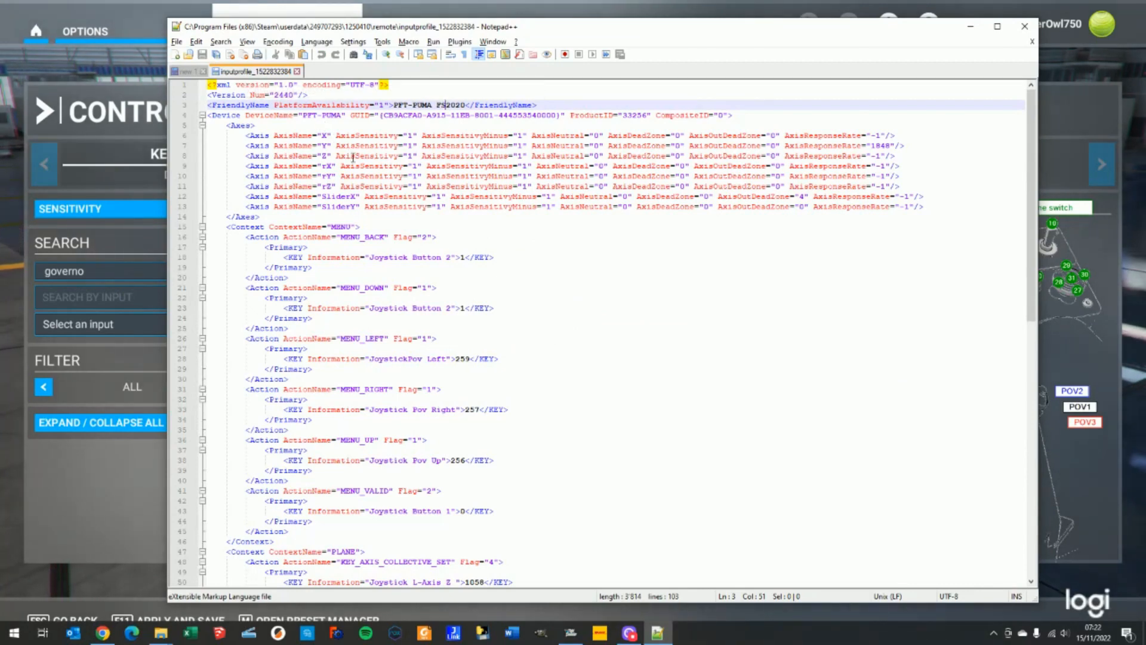
{"action": "mouse_move", "coordinate": [670, 18]}
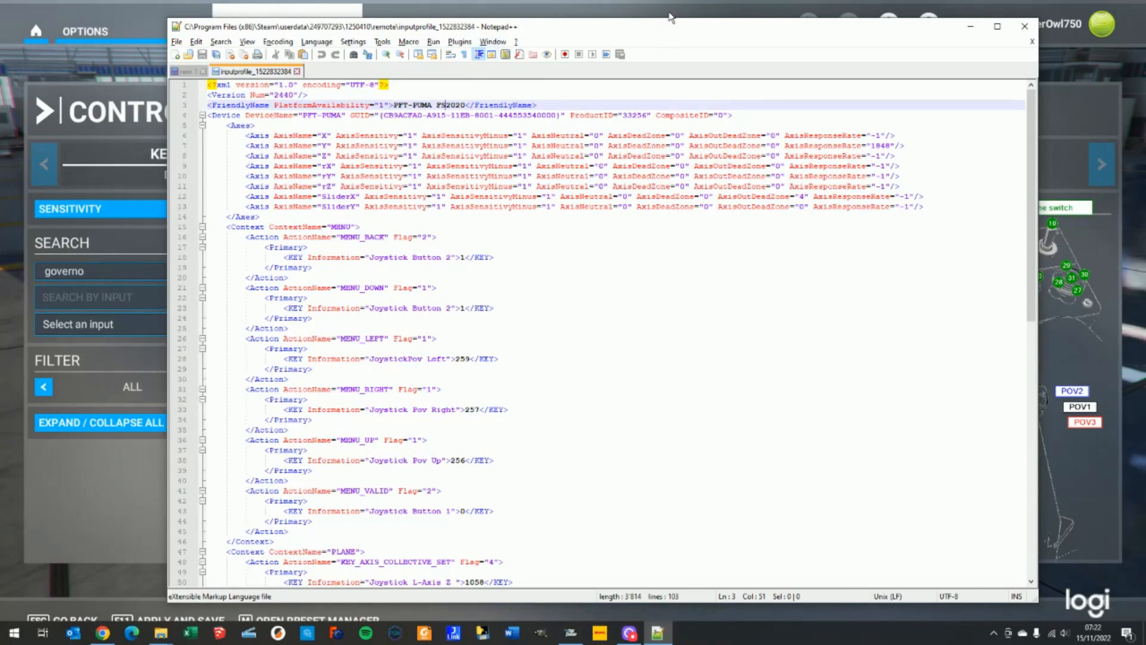
{"action": "mouse_move", "coordinate": [1060, 110]}
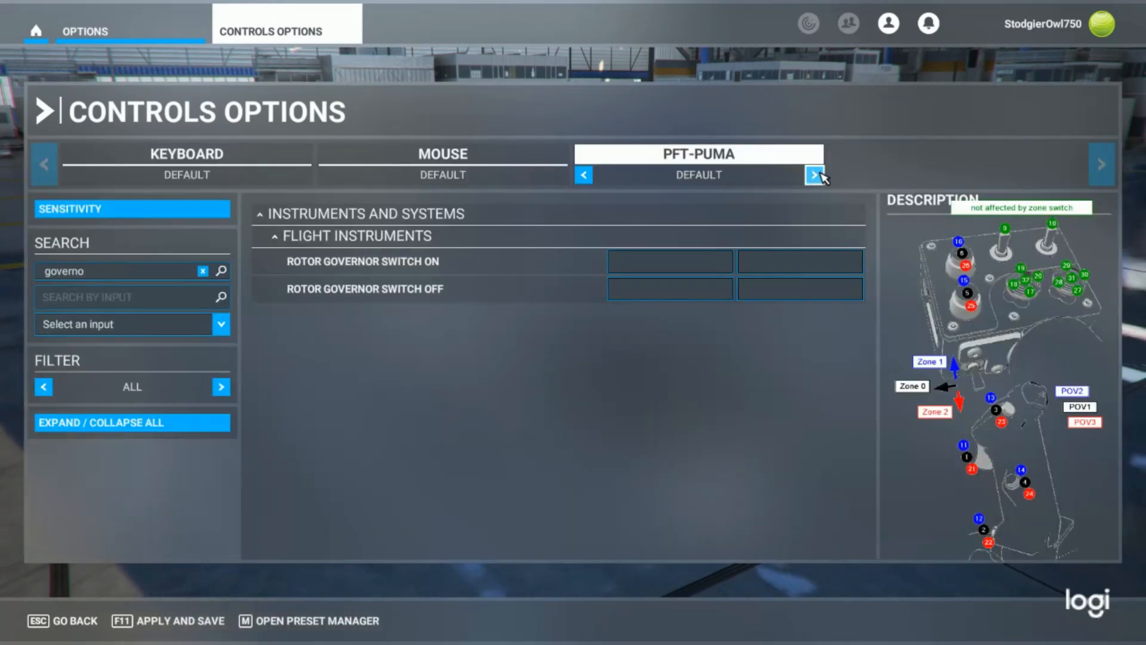
{"action": "mouse_move", "coordinate": [687, 196]}
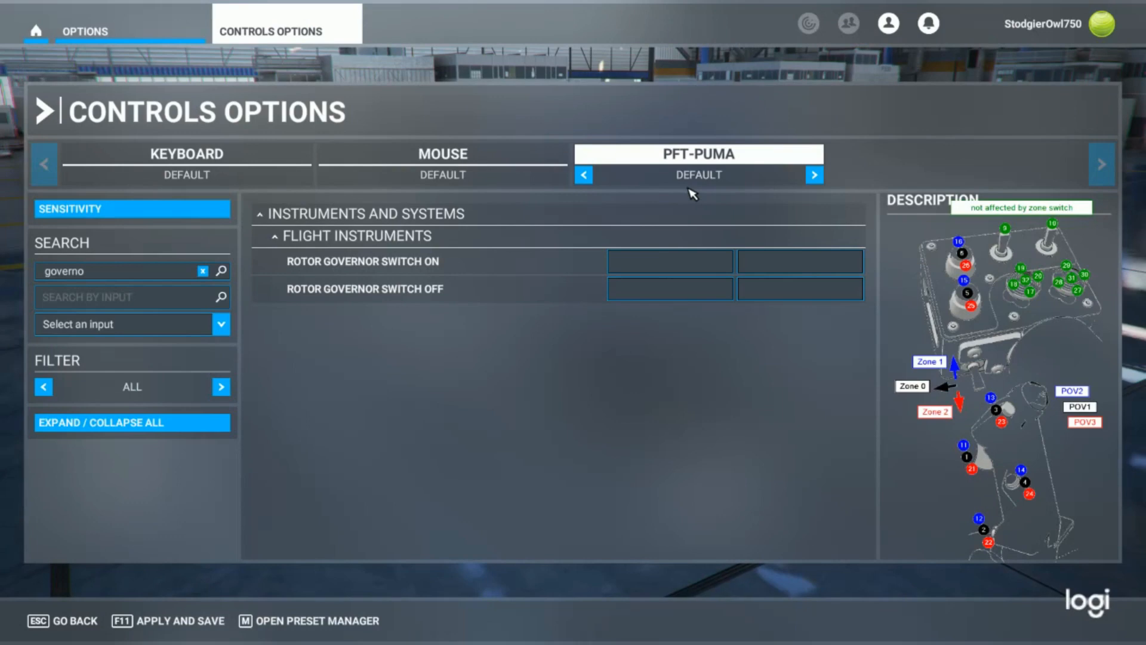
{"action": "mouse_move", "coordinate": [689, 180]}
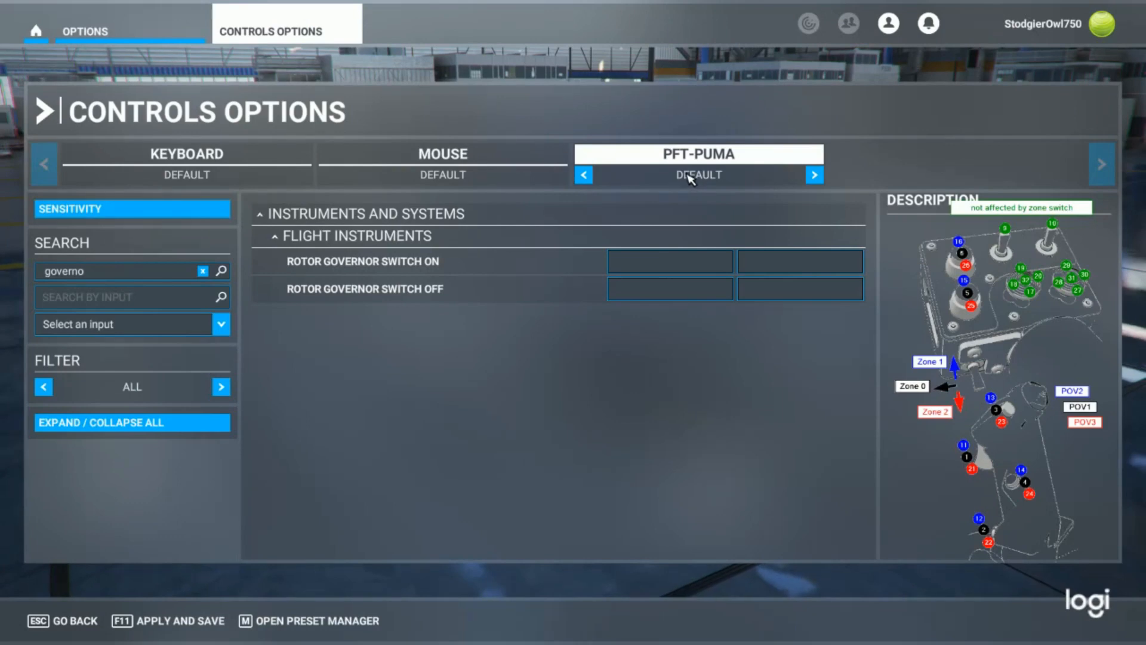